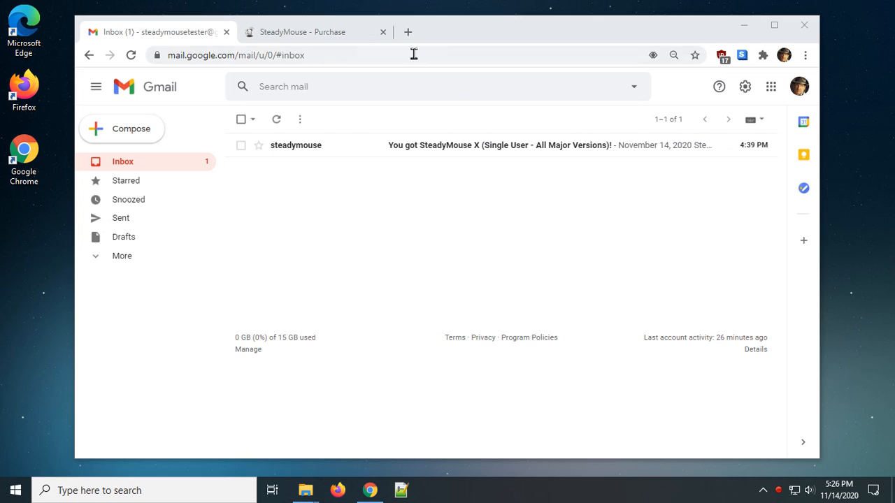
mouse_move(409, 145)
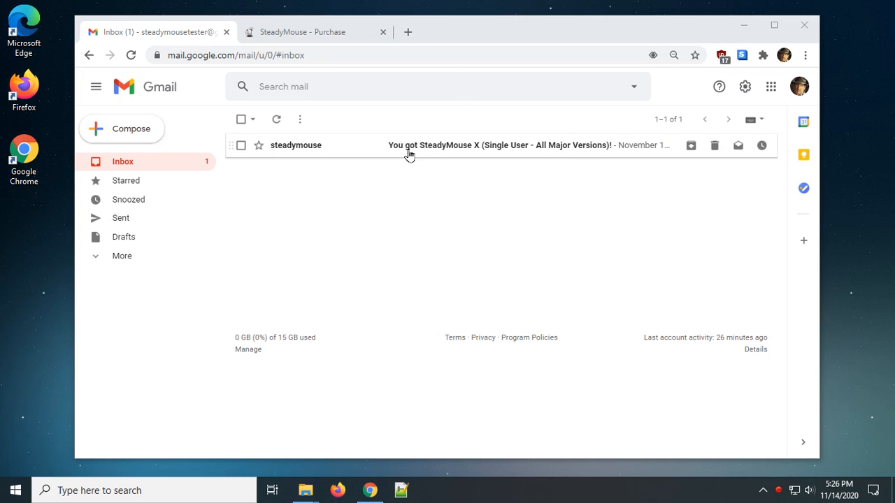
mouse_move(498, 145)
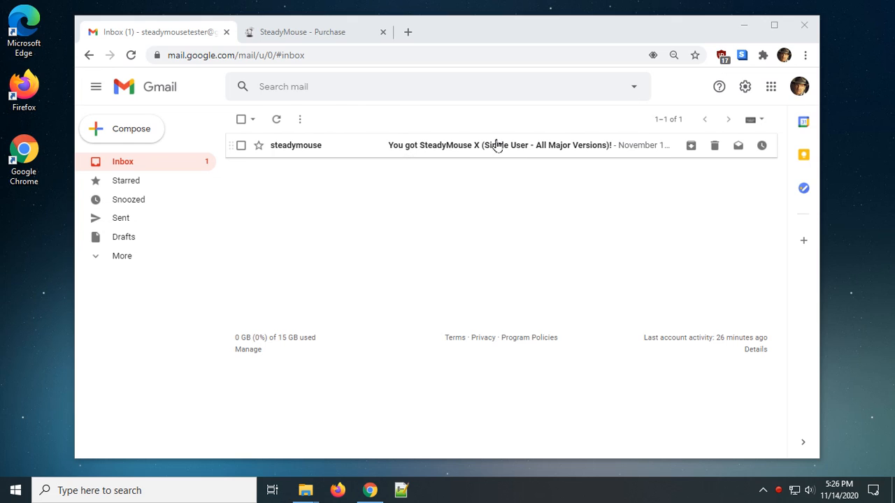
mouse_move(440, 146)
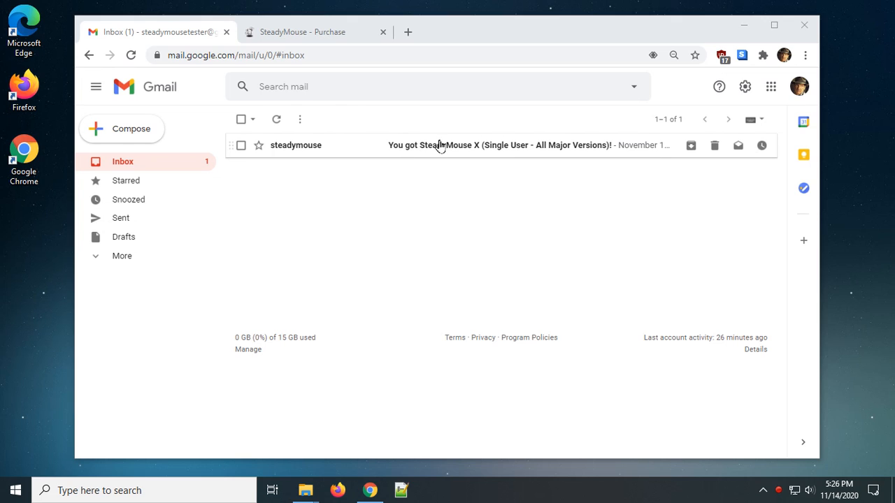
mouse_move(423, 151)
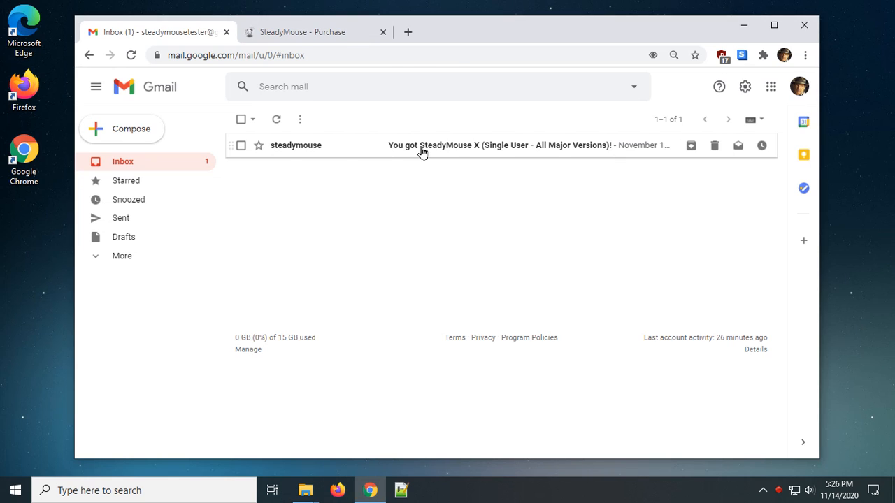
Open the SteadyMouse X purchase email and scroll to its license key and download link.
left_click(419, 145)
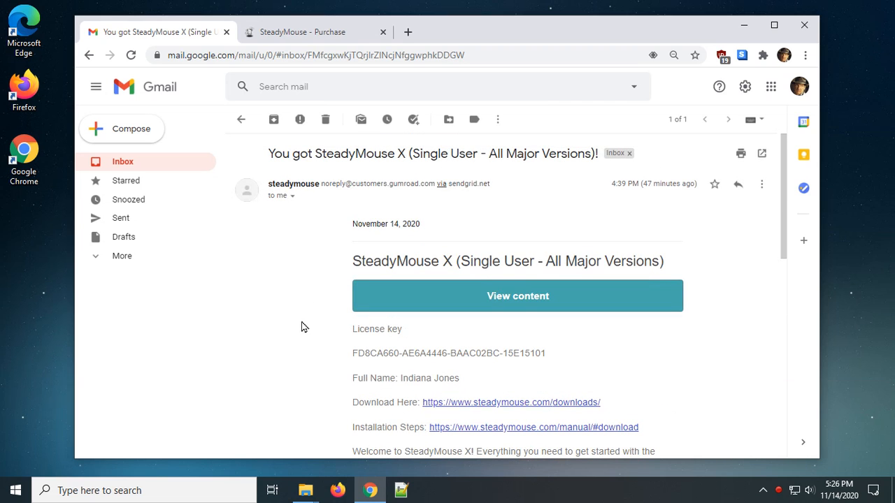
mouse_move(490, 296)
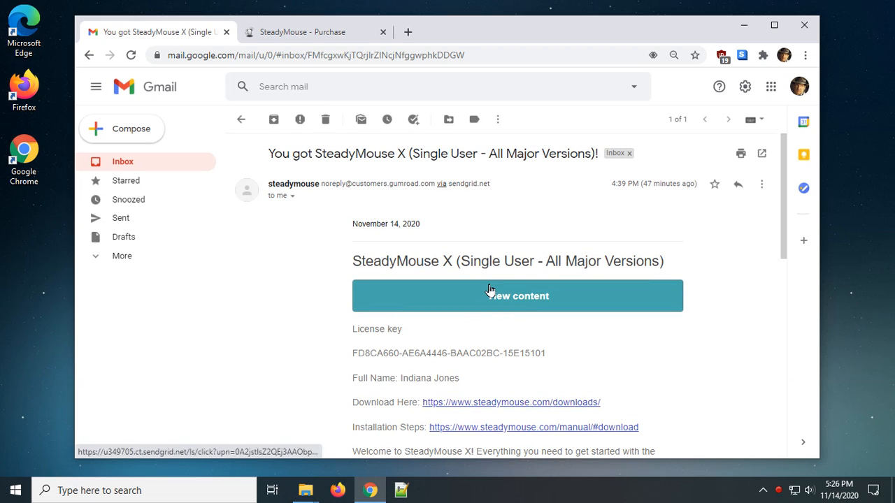
mouse_move(350, 356)
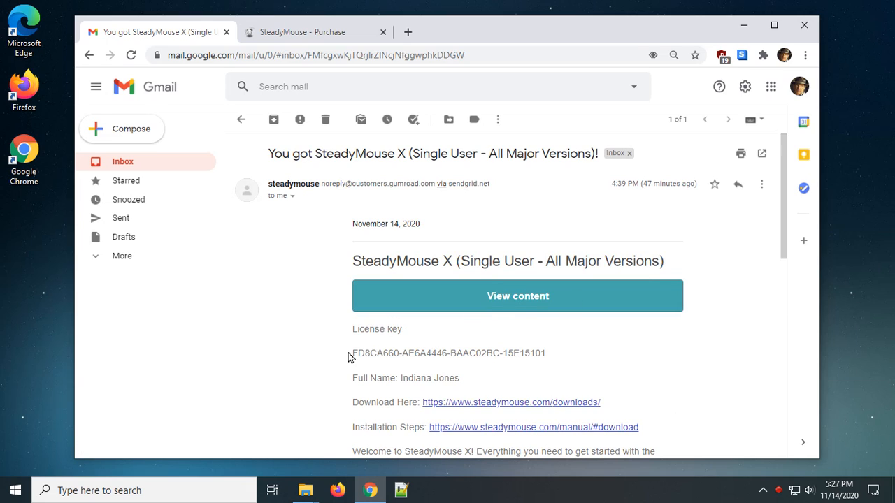
double_click(364, 354)
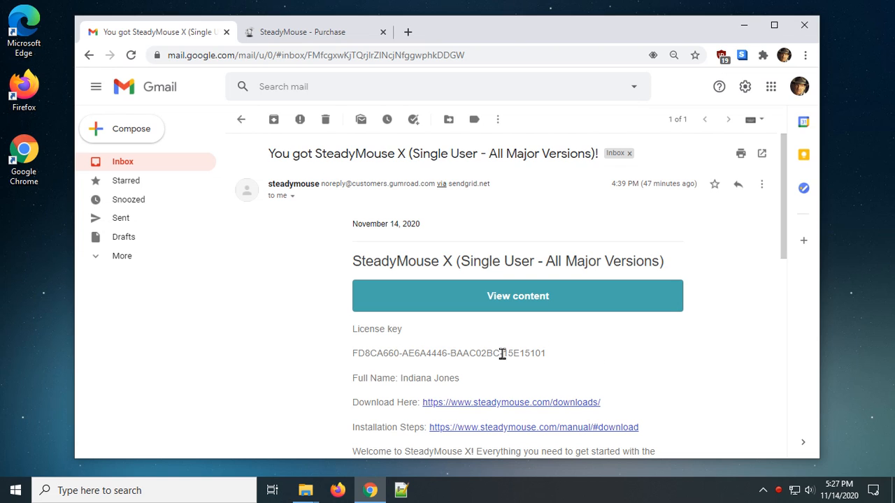
scroll("down", 3)
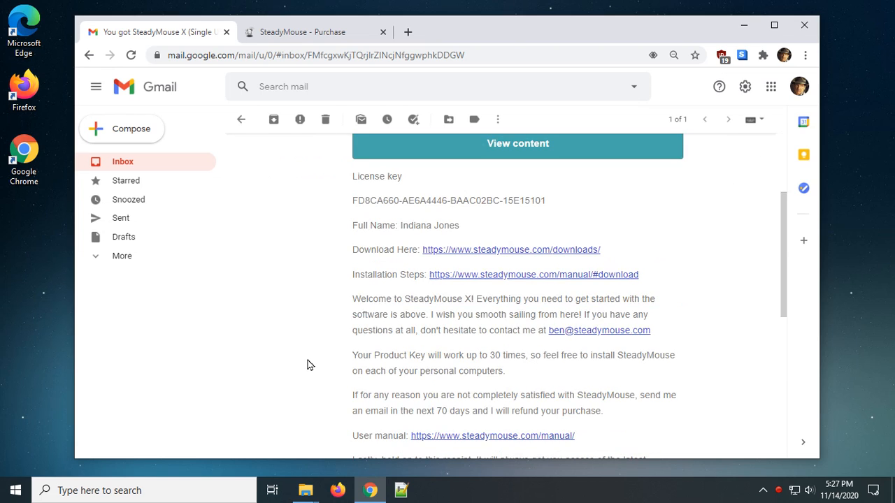
mouse_move(487, 258)
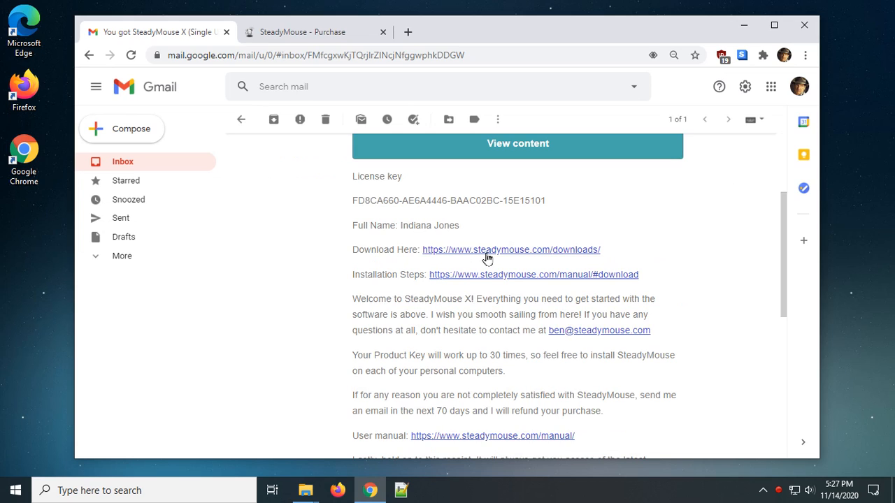
mouse_move(511, 250)
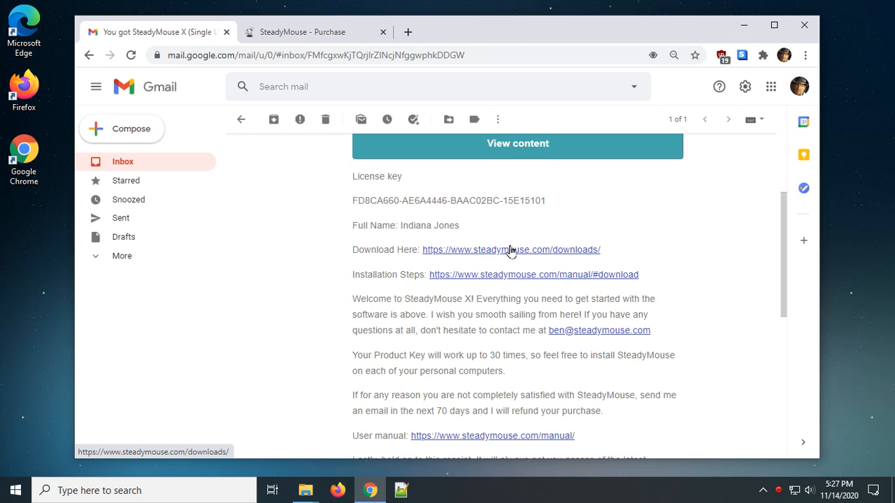
mouse_move(476, 255)
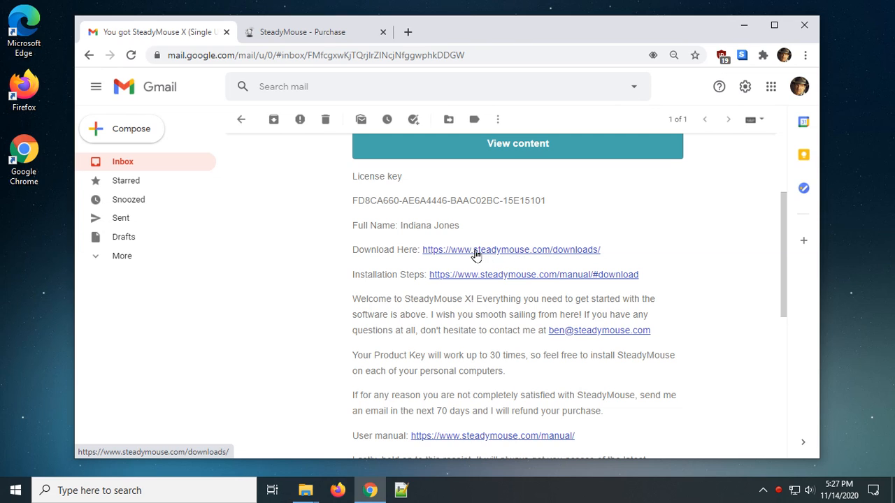
mouse_move(491, 255)
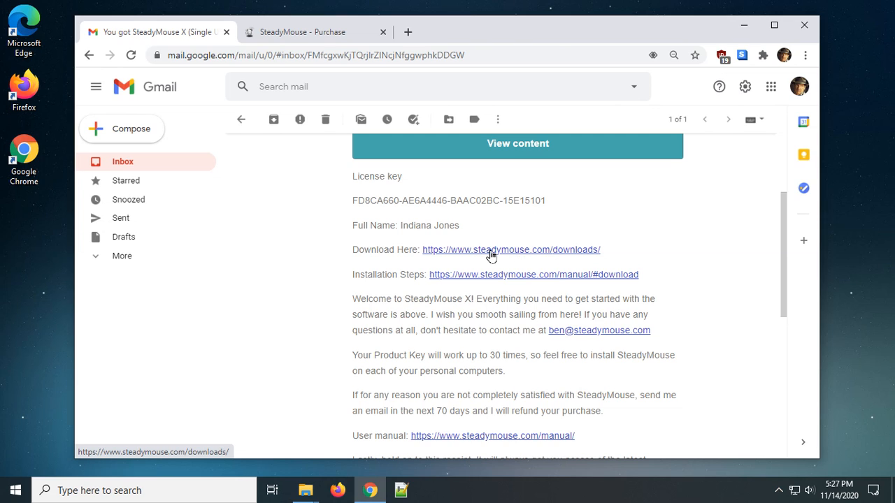
Open the downloads page and set License Type to SteadyMouse X - All Major Versions.
left_click(510, 250)
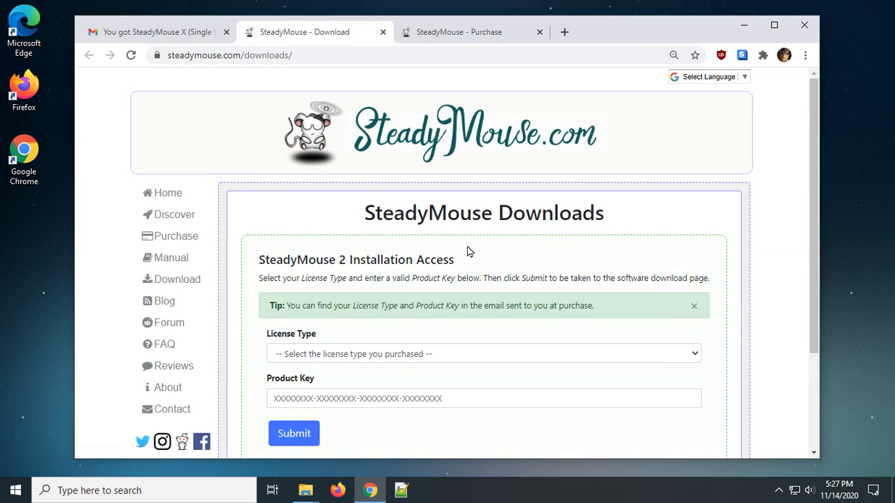
scroll("down", 3)
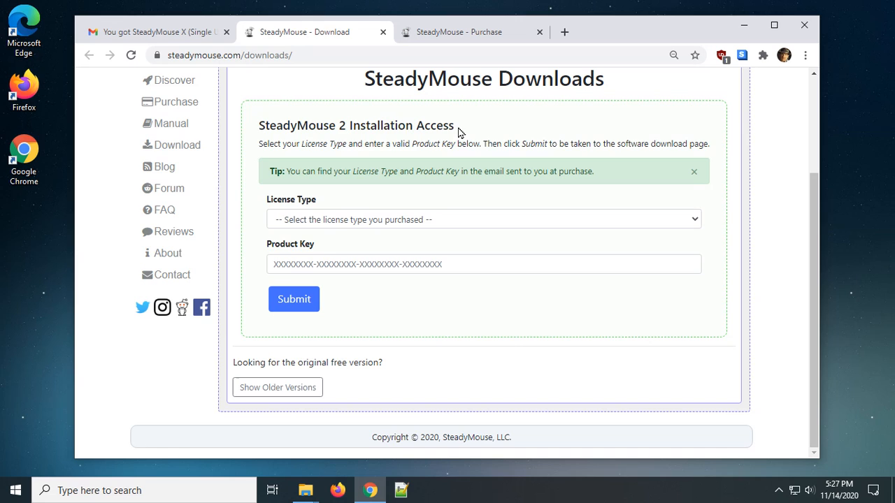
triple_click(357, 126)
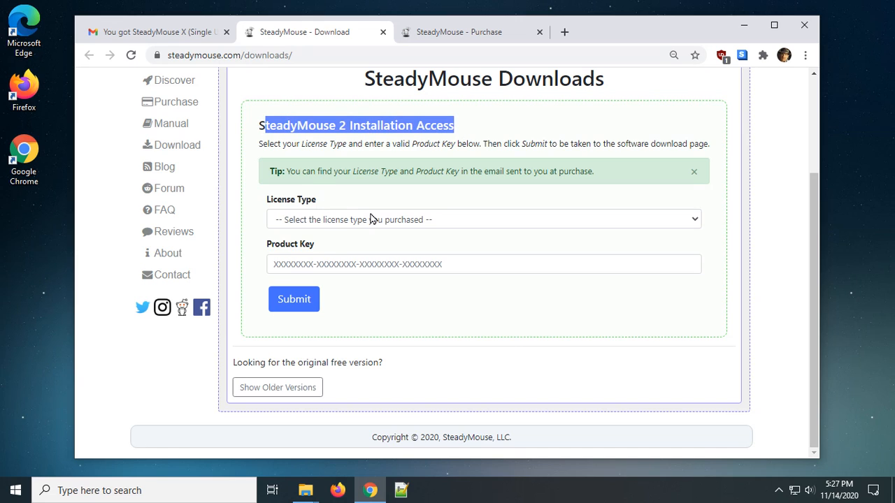
mouse_move(358, 228)
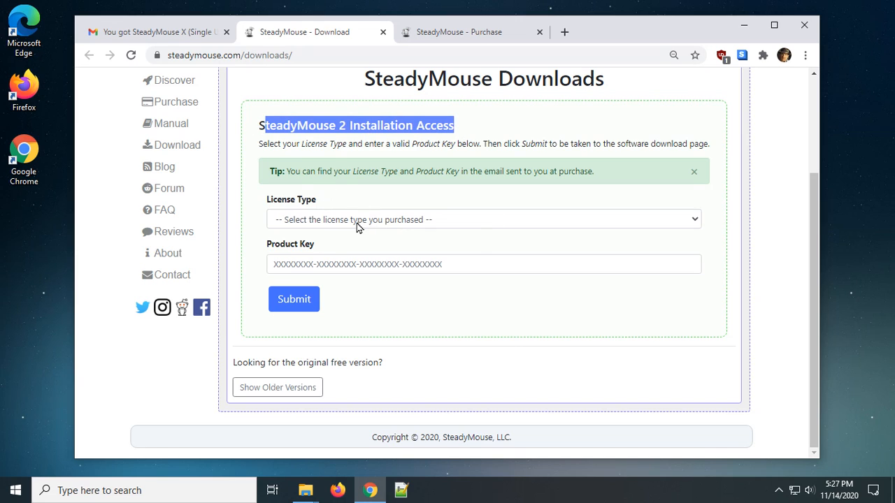
left_click(483, 219)
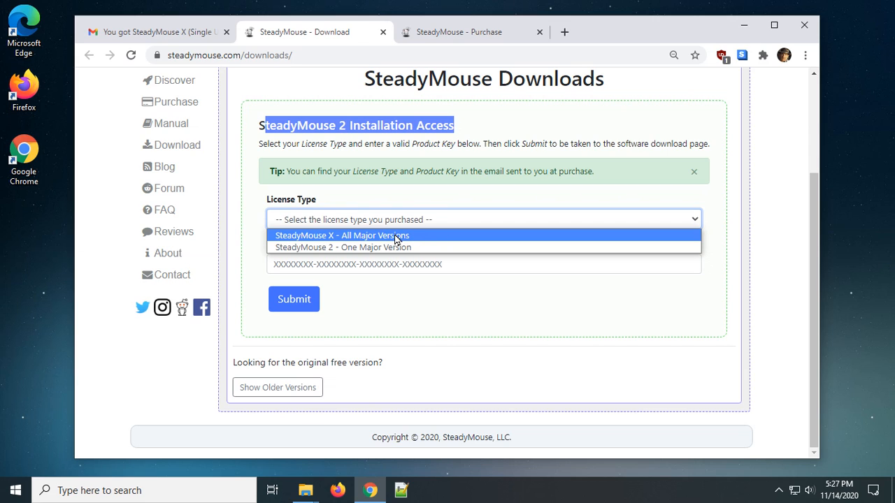
mouse_move(384, 247)
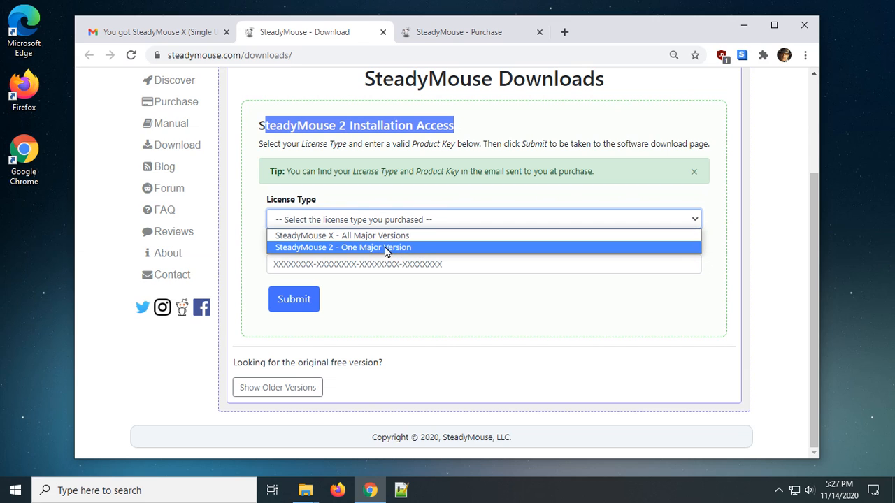
left_click(342, 235)
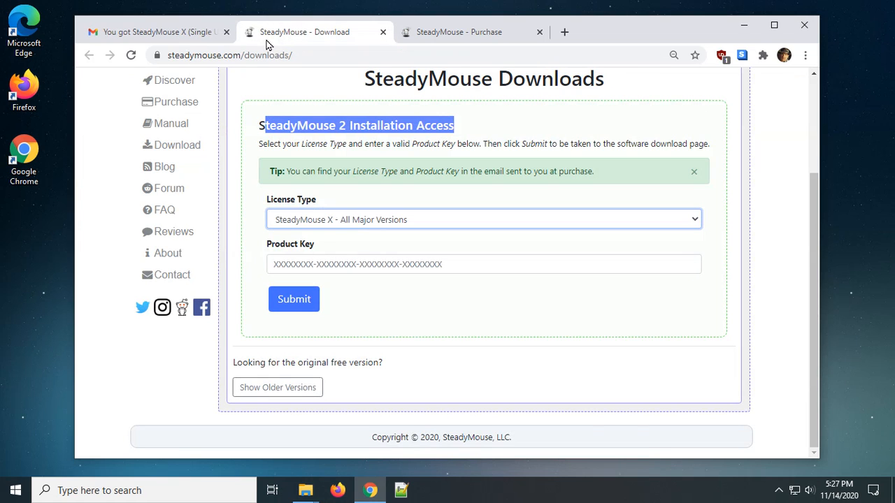
left_click(484, 264)
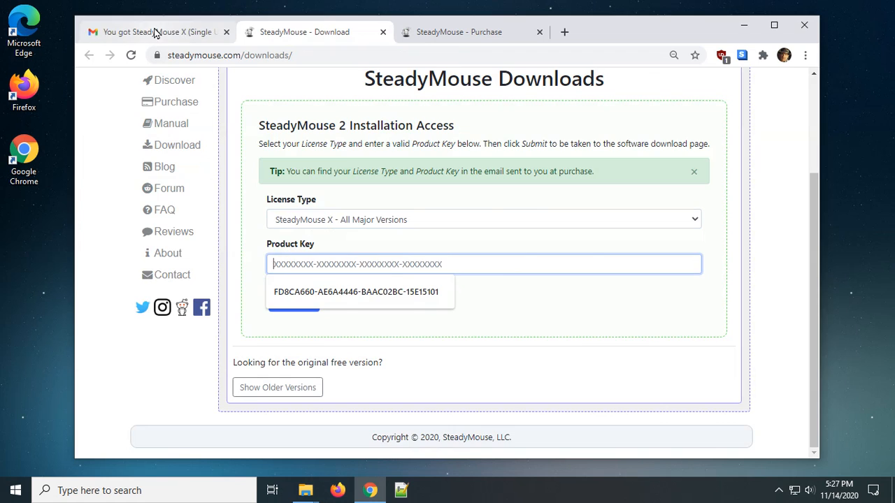
Copy the license key from the purchase email into Product Key and submit the form.
left_click(154, 32)
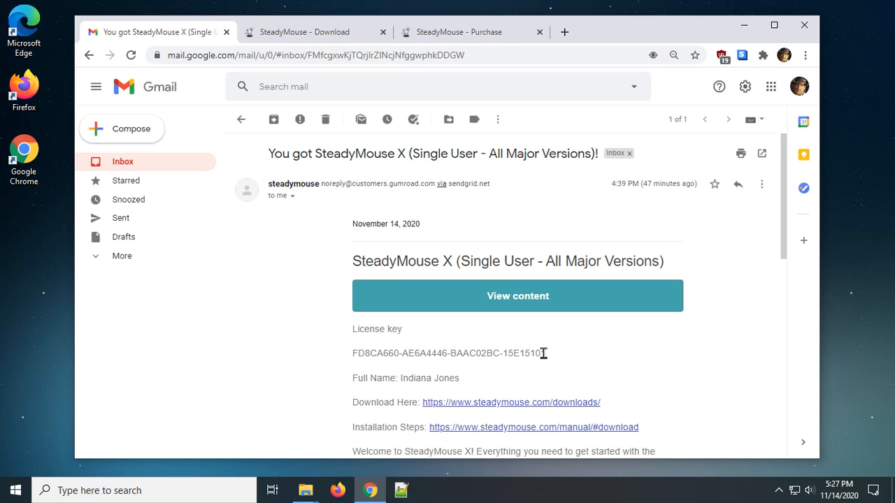
double_click(448, 353)
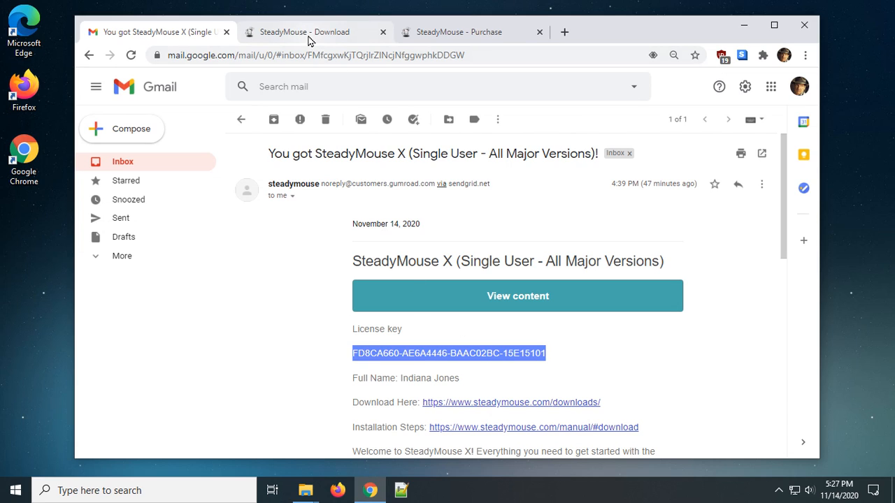
left_click(304, 31)
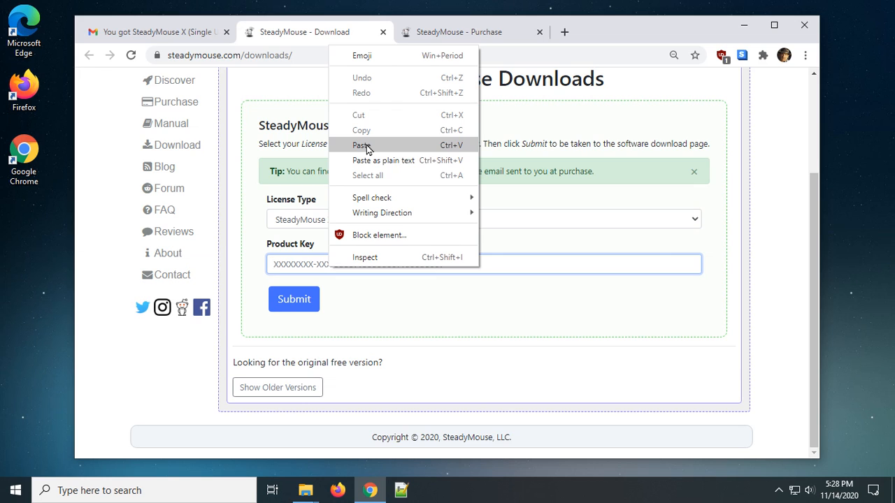
left_click(362, 144)
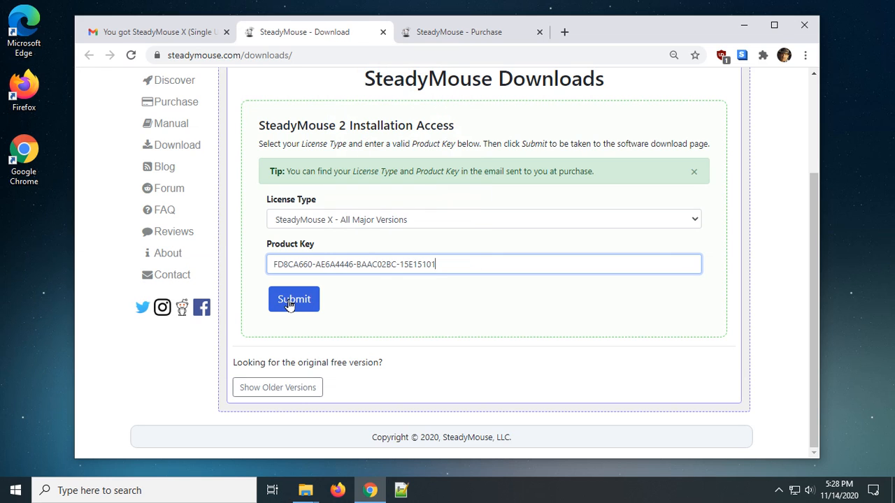
left_click(294, 299)
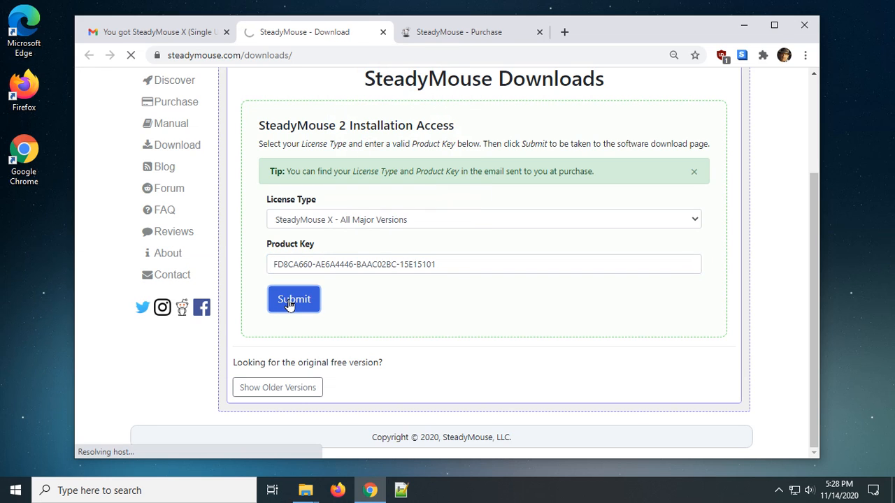
Scroll the accepted-key Updates page down to the SteadyMouse 2.8.5.0 download button.
left_click(293, 298)
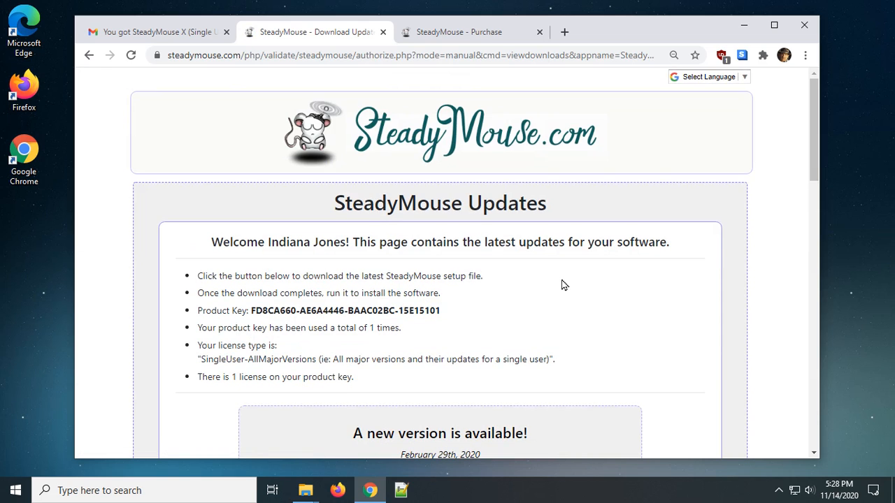
scroll("down", 3)
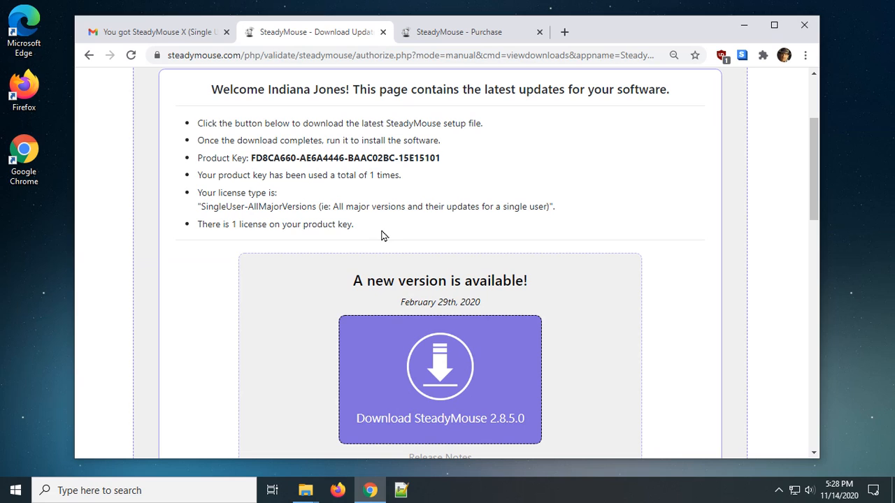
mouse_move(334, 152)
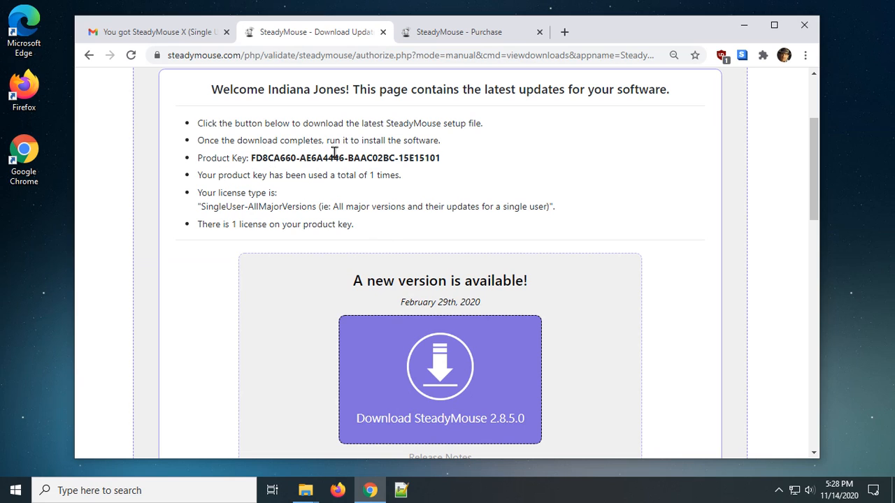
mouse_move(397, 176)
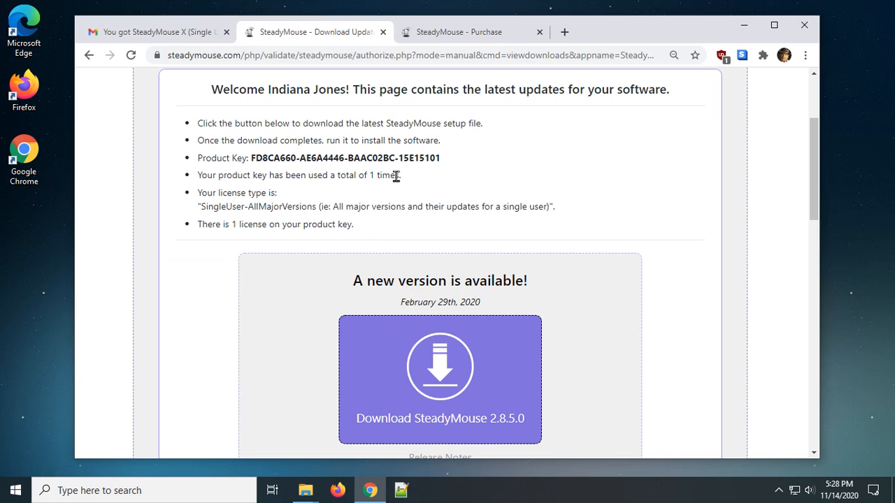
scroll("down", 3)
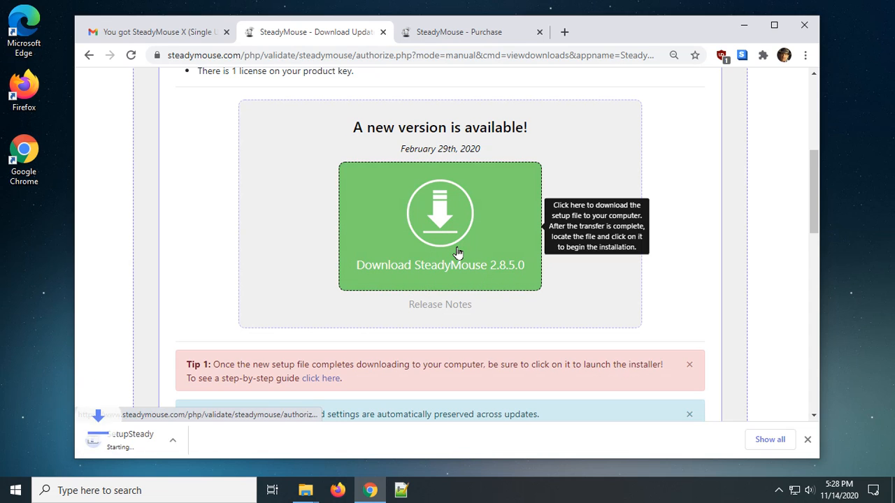
Download the SteadyMouse 2.8.5.0 setup file and let SetupSteadyMouse.exe finish.
left_click(440, 213)
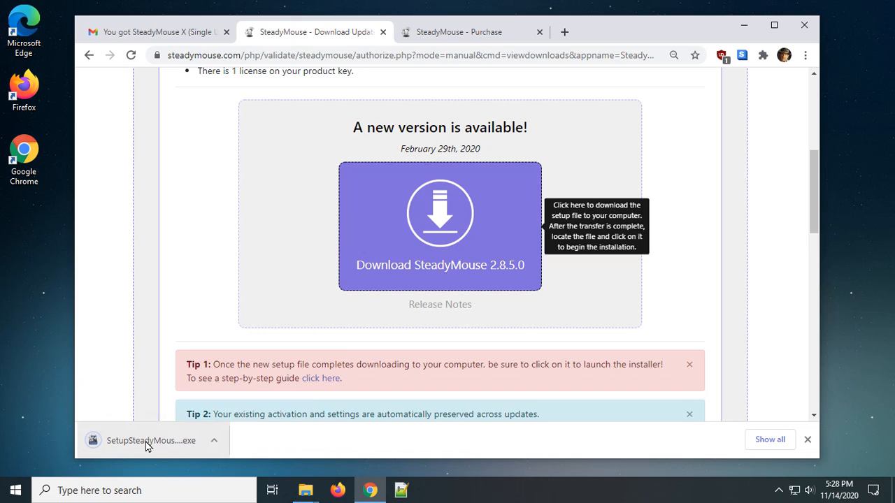
mouse_move(140, 440)
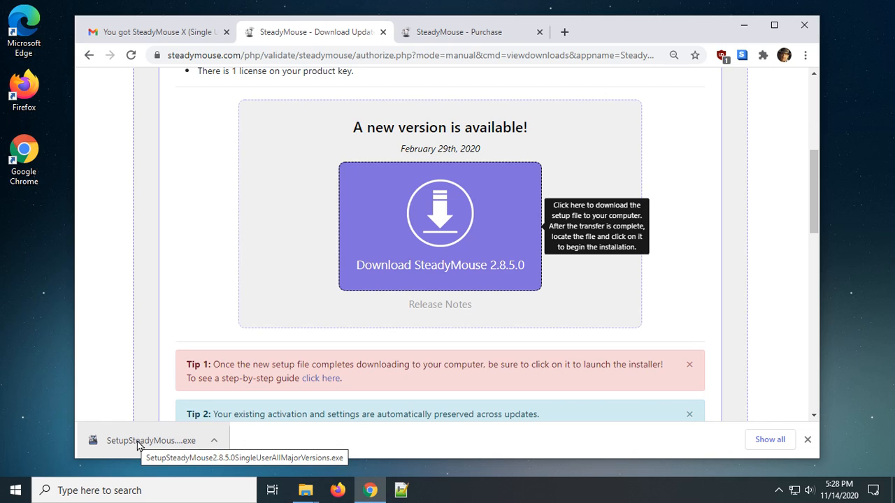
mouse_move(83, 432)
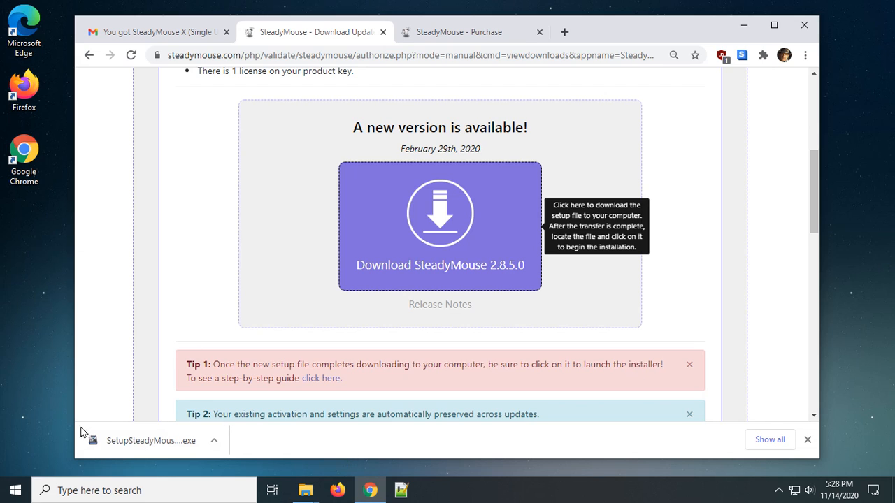
mouse_move(339, 391)
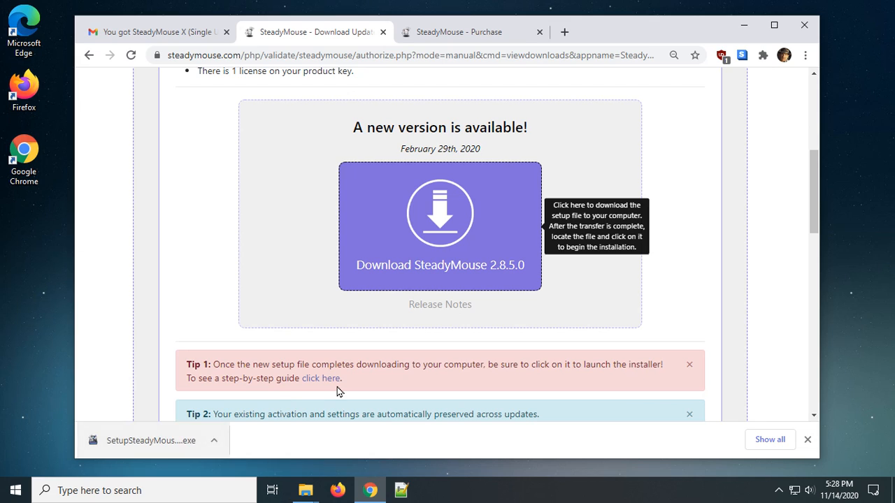
mouse_move(751, 82)
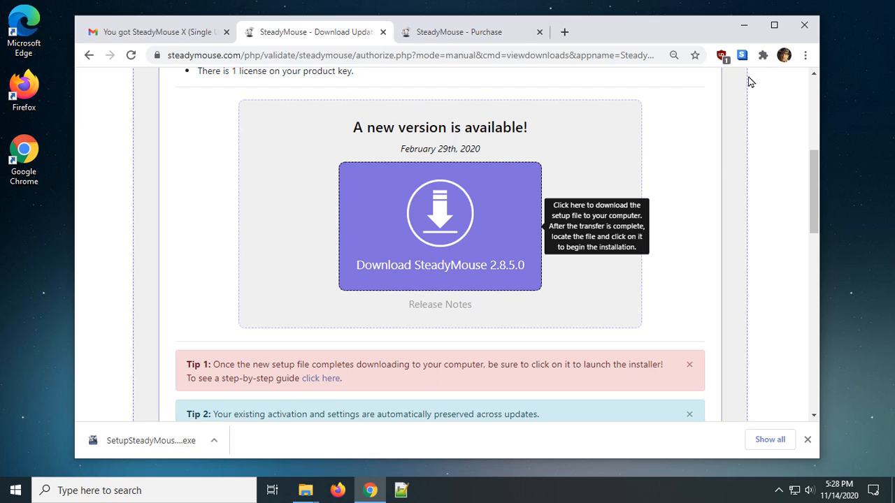
mouse_move(175, 422)
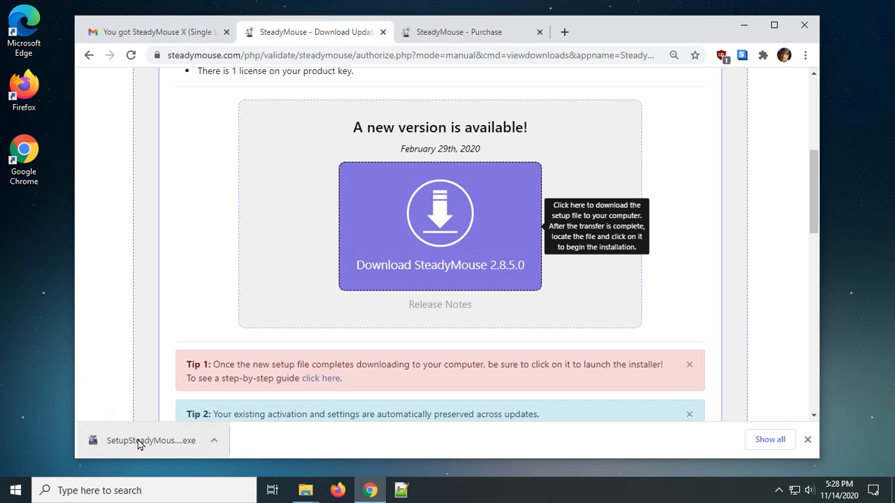
mouse_move(150, 440)
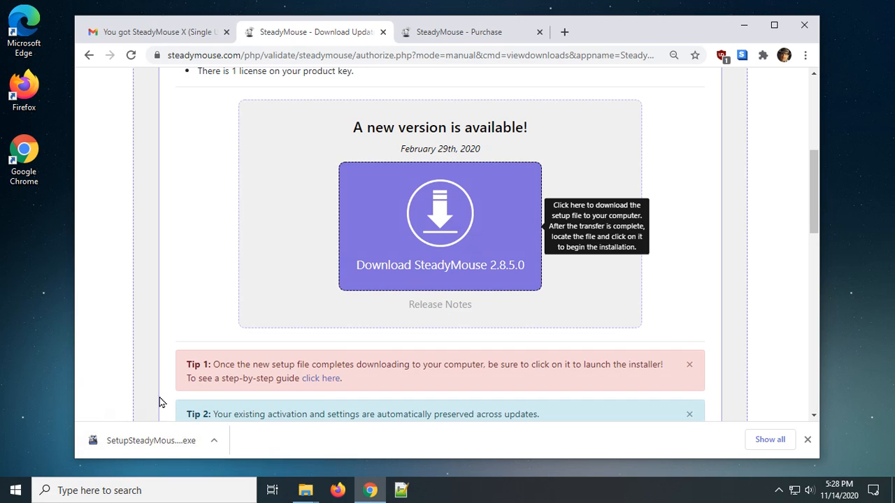
Run the downloaded SetupSteadyMouse.exe and approve it in User Account Control.
left_click(140, 441)
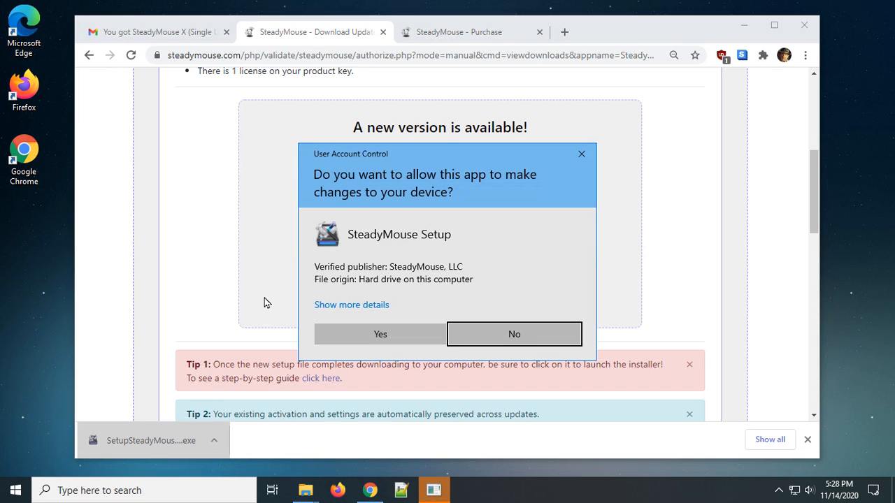
mouse_move(386, 276)
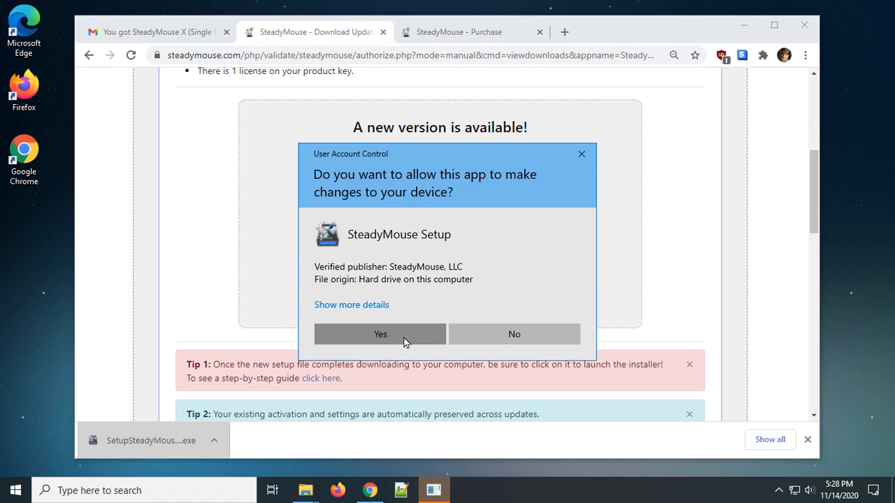
left_click(381, 334)
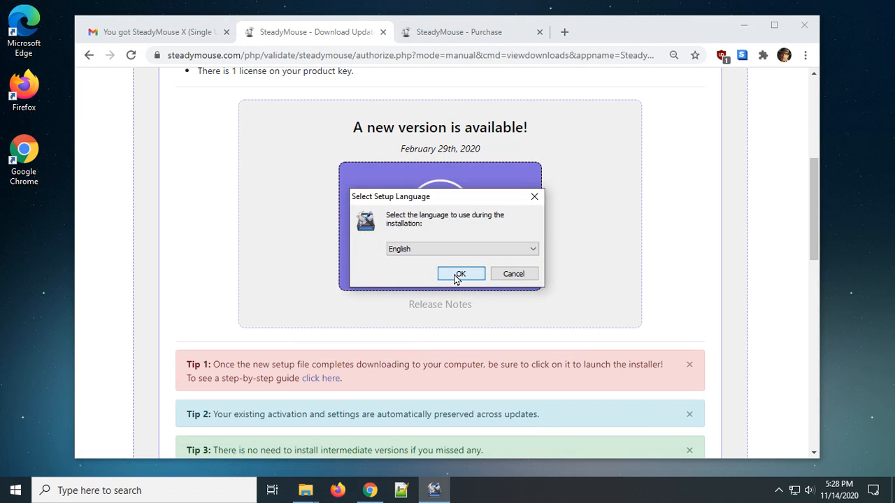
Confirm English, accept the license agreement, and keep desktop shortcut and auto-start tasks ticked.
left_click(461, 273)
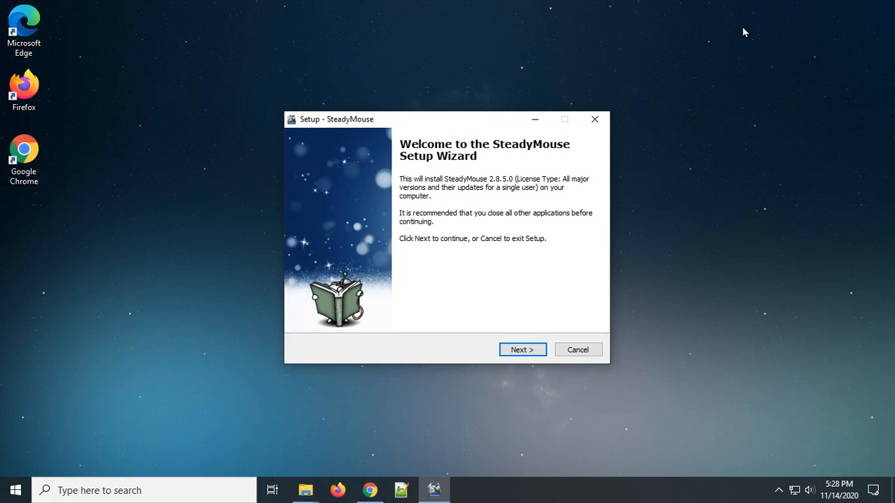
mouse_move(665, 262)
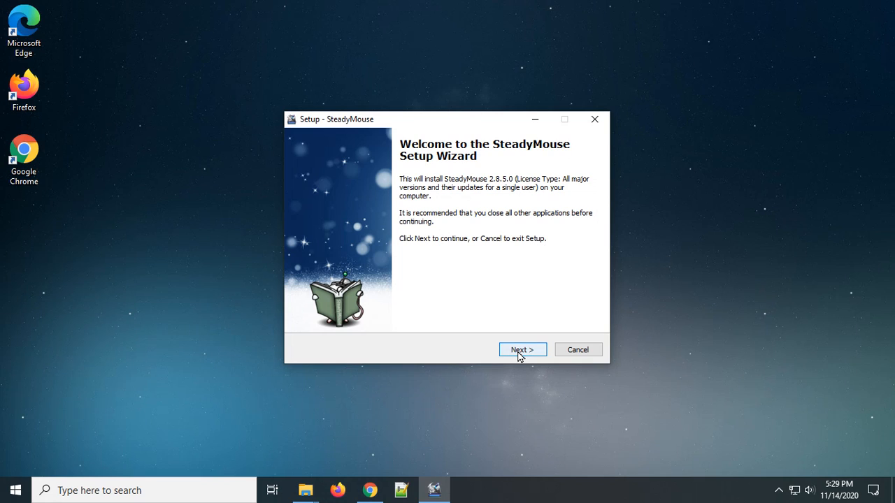
left_click(521, 350)
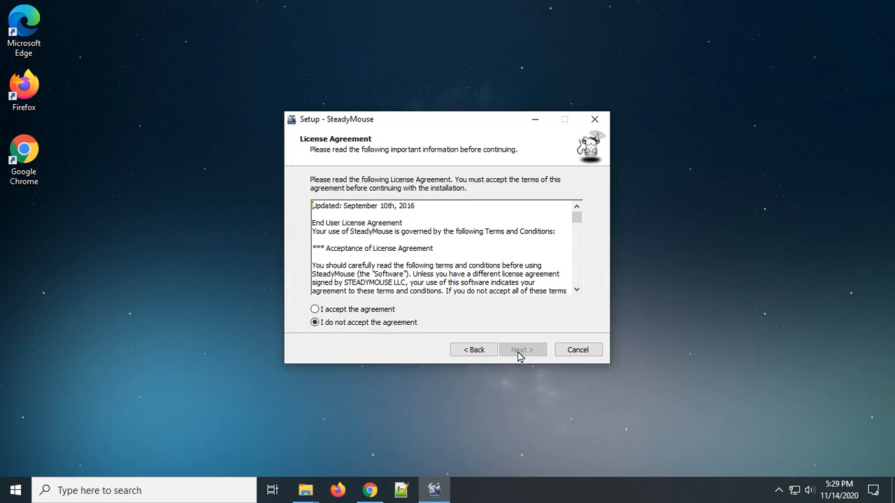
left_click(315, 310)
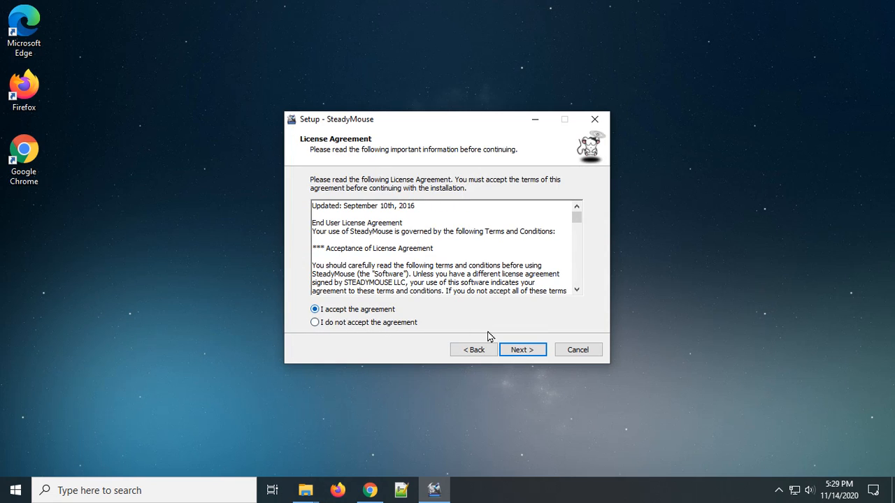
left_click(522, 350)
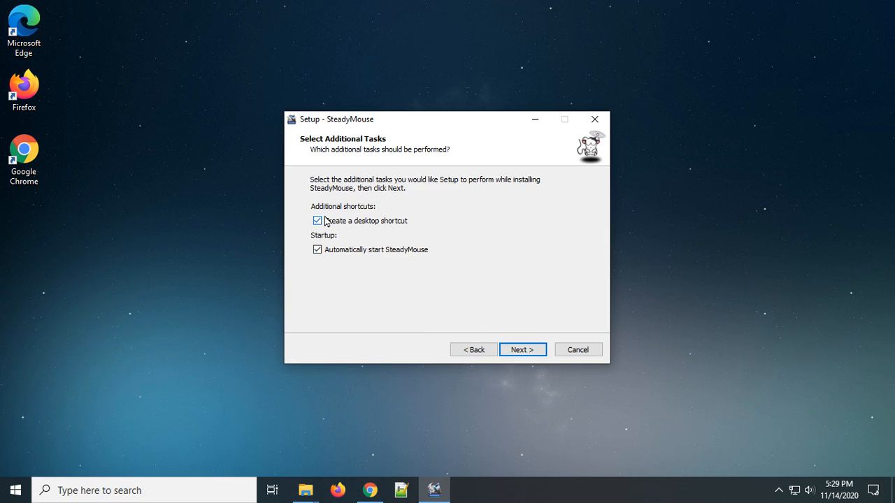
mouse_move(400, 232)
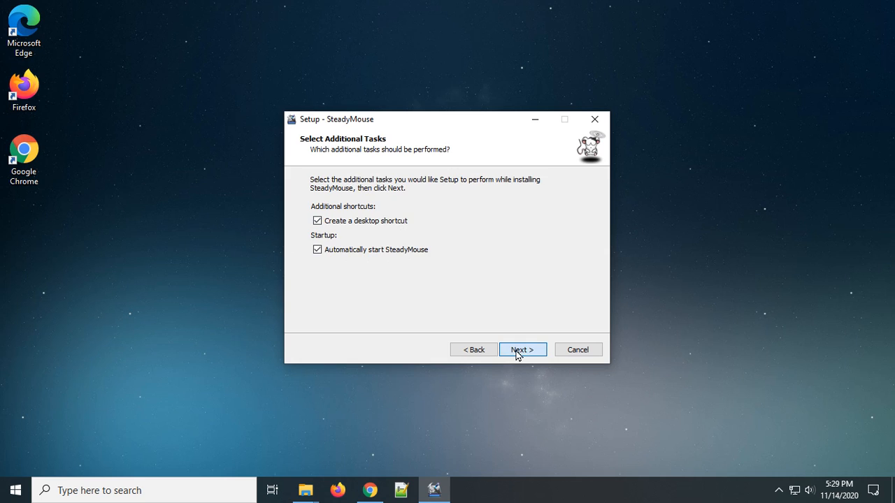
left_click(521, 349)
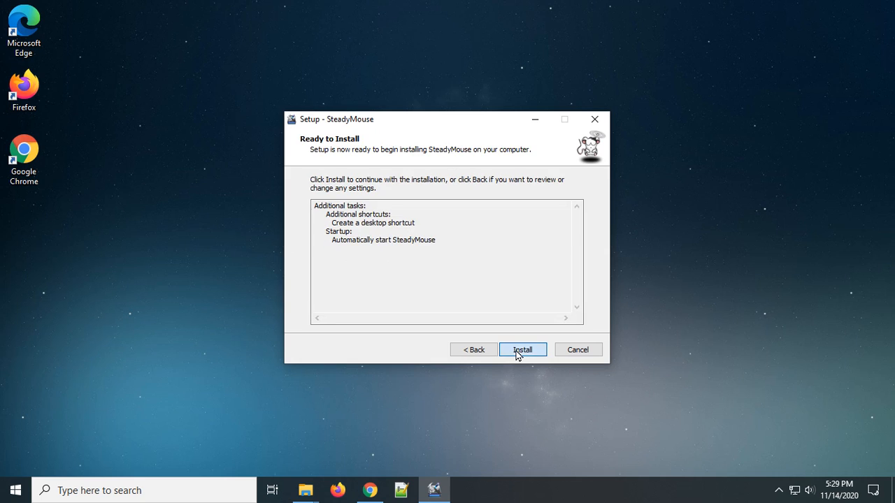
Install SteadyMouse and untick View README.txt on the completion page.
left_click(523, 349)
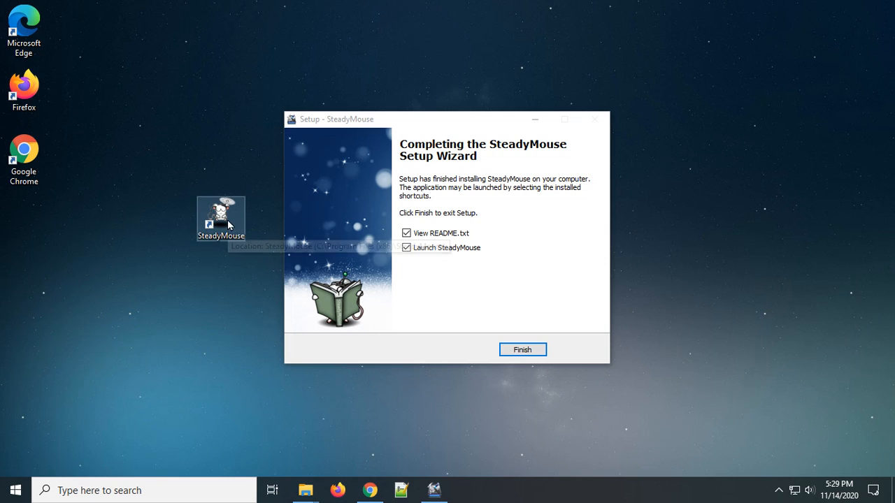
mouse_move(217, 285)
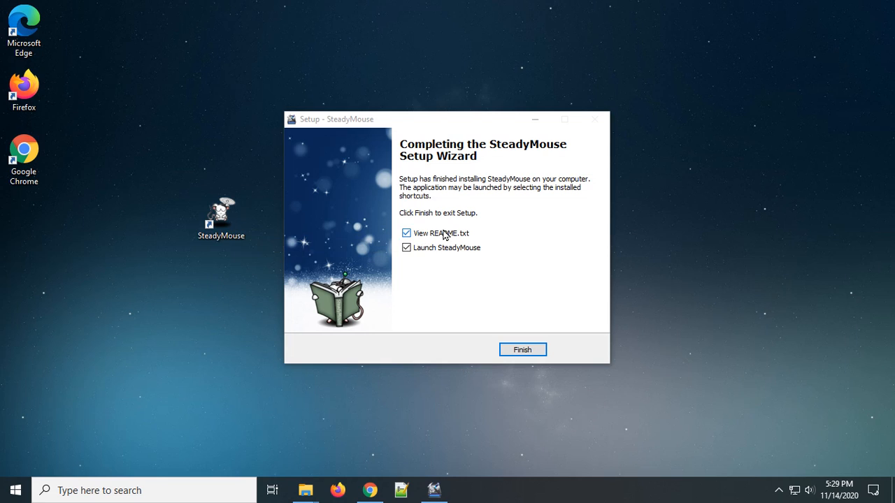
left_click(406, 233)
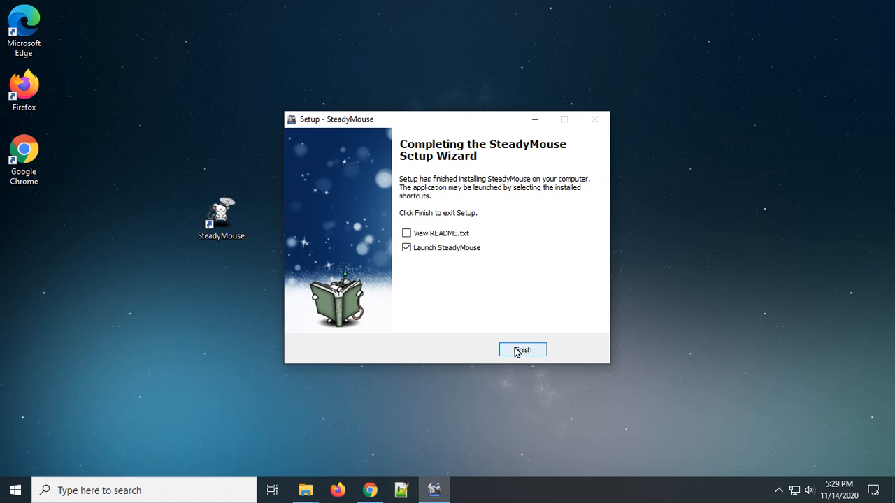
Finish setup so SteadyMouse launches its Language Options window with English selected.
left_click(522, 350)
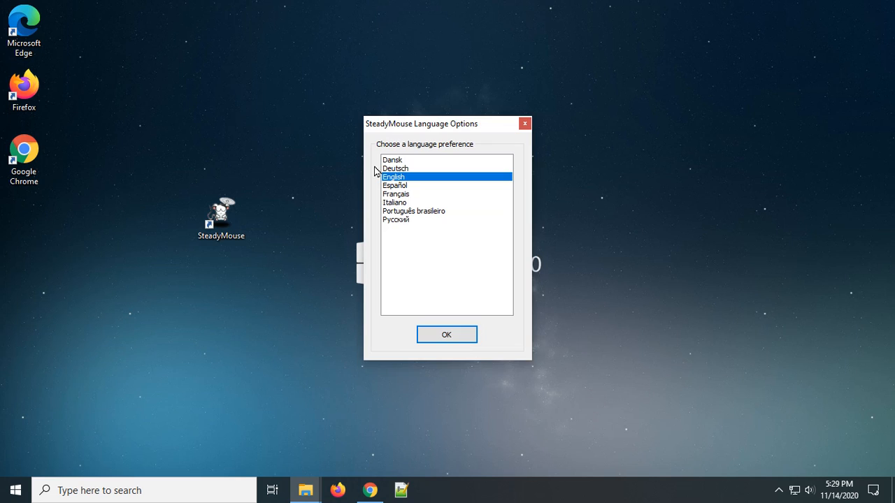
mouse_move(430, 187)
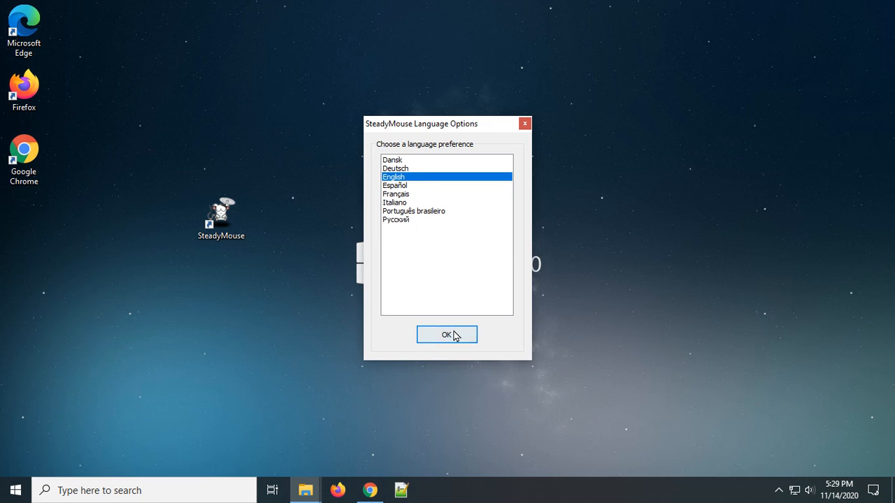
Confirm English in Language Options to bring up the Product Key Activation window.
left_click(447, 334)
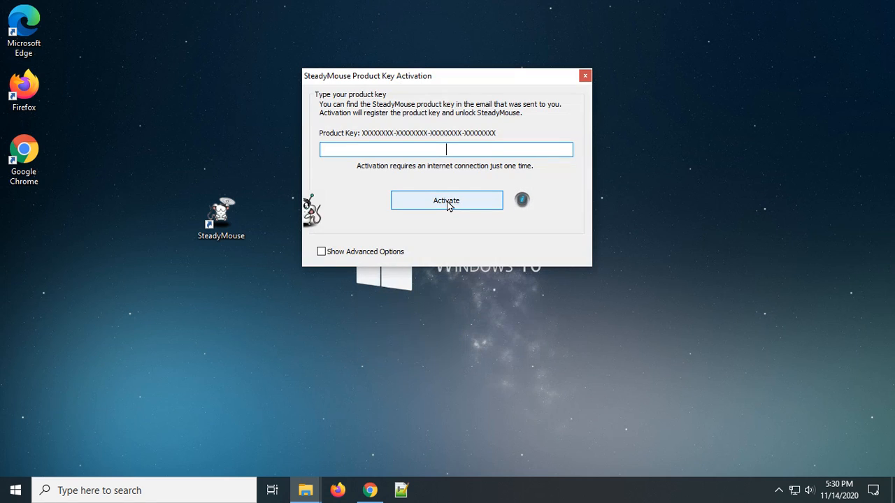
mouse_move(454, 221)
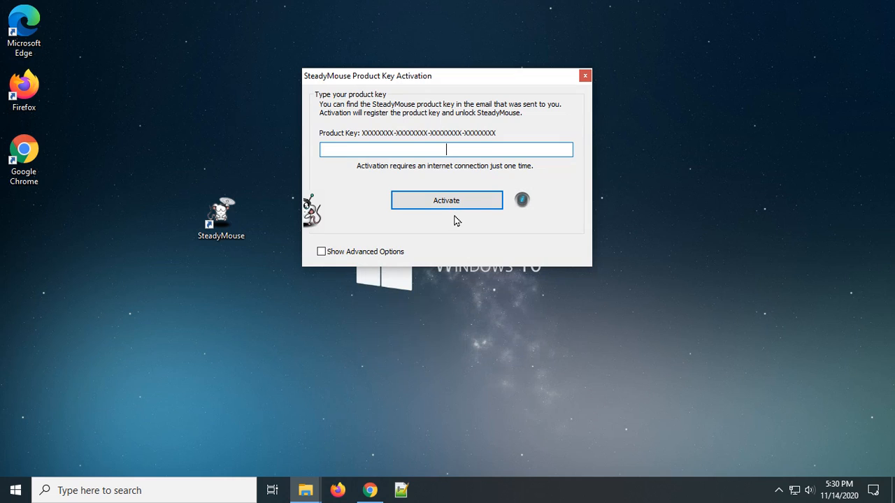
mouse_move(455, 231)
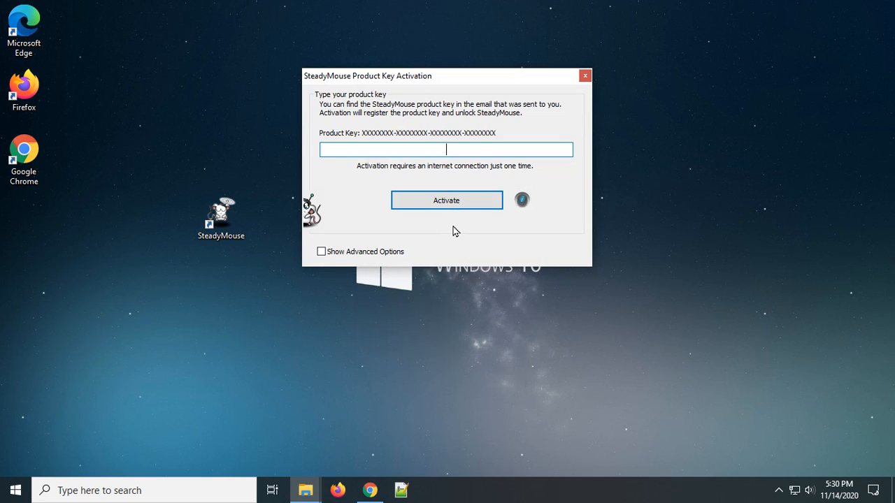
mouse_move(437, 238)
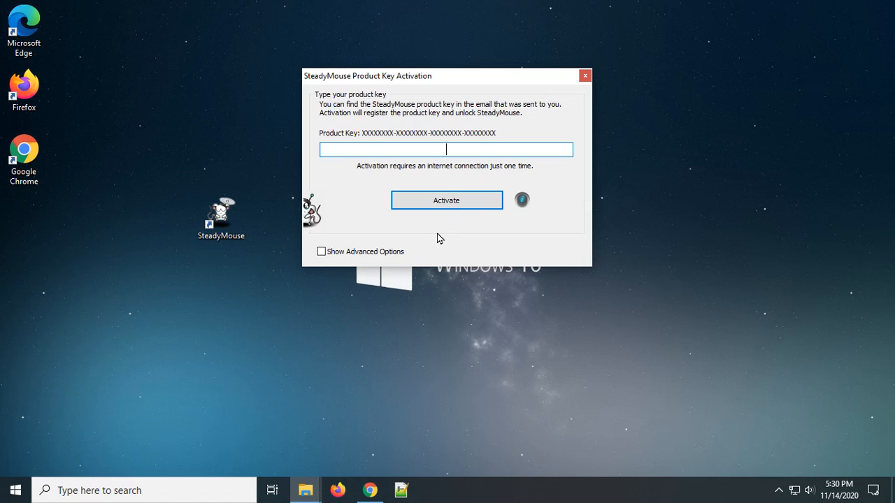
mouse_move(405, 154)
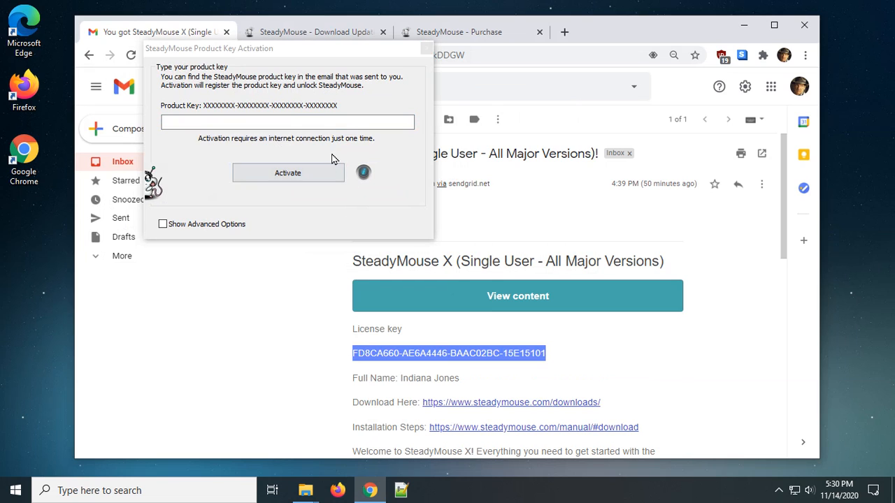
Paste the license key into the Product Key field and submit activation.
left_click_drag(210, 48, 371, 150)
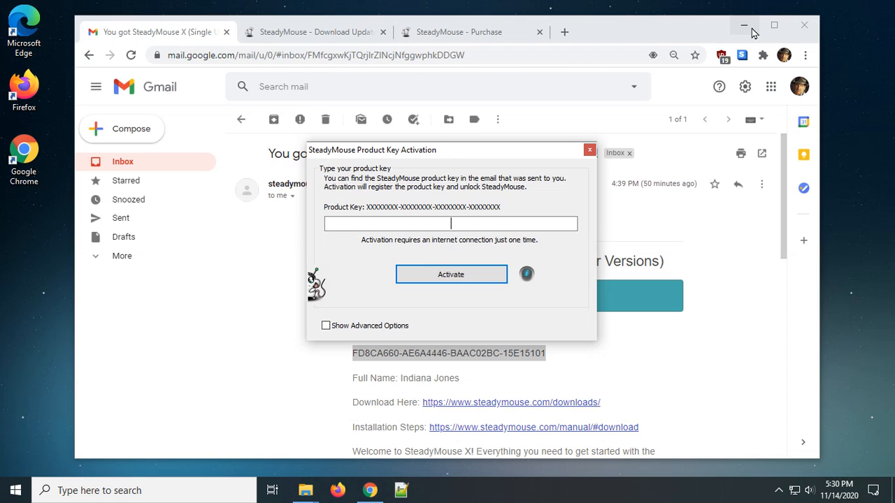
right_click(450, 223)
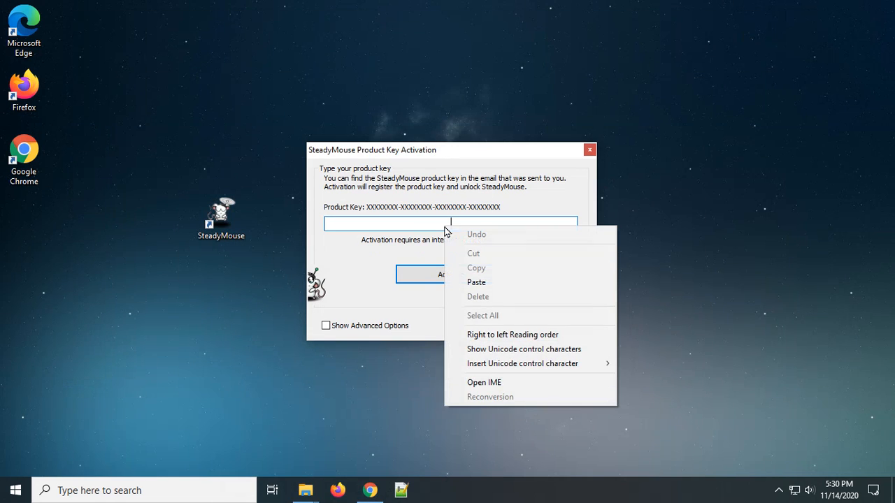
left_click(477, 282)
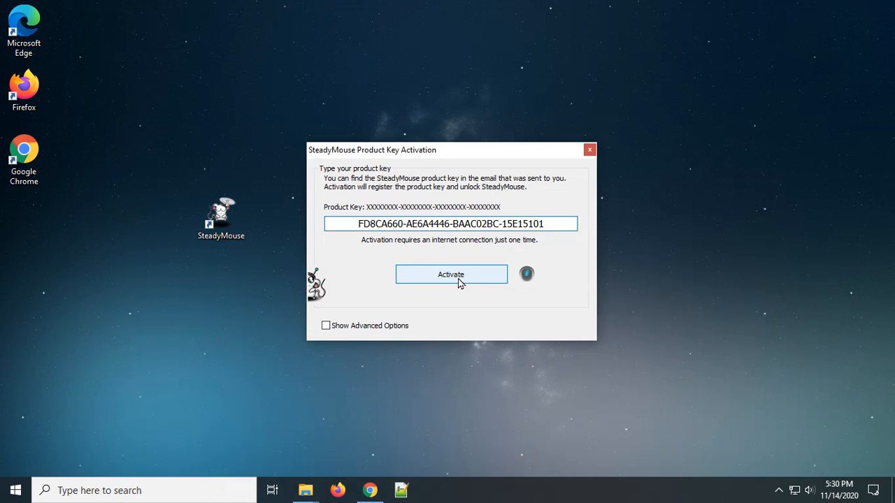
left_click(451, 275)
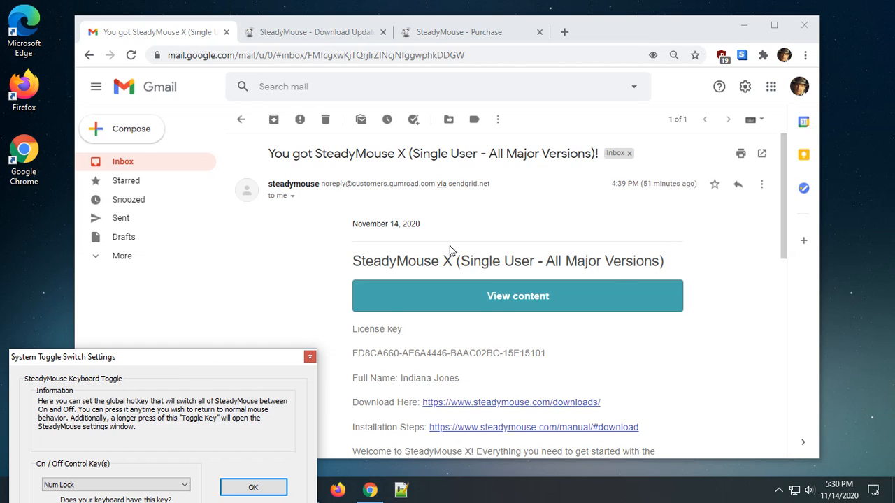
mouse_move(404, 262)
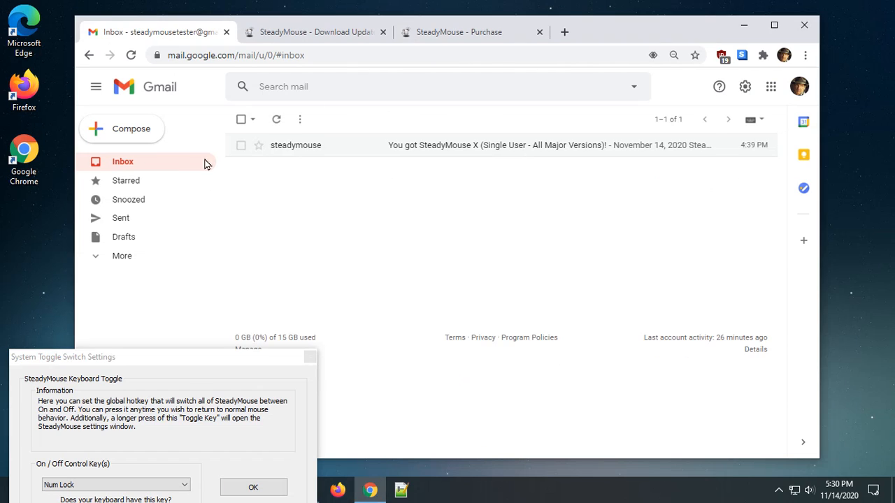
mouse_move(209, 364)
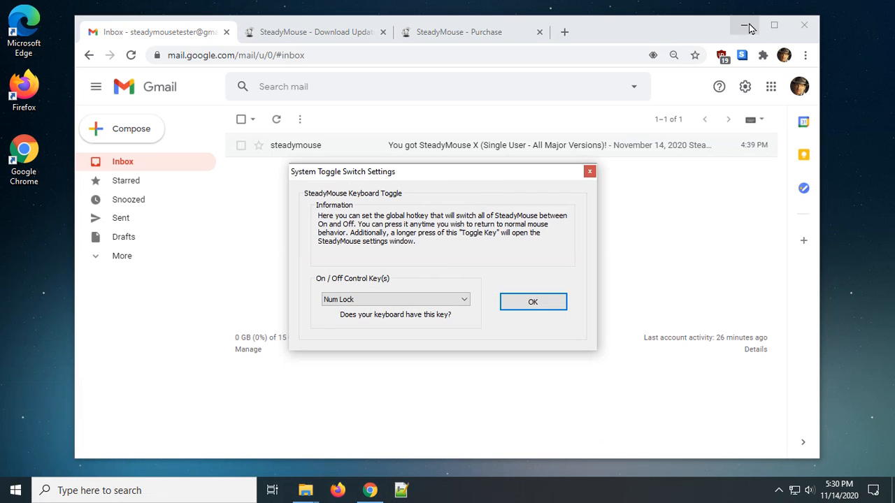
Choose Left Ctrl + Left Shift as the toggle key, confirm, and dismiss the welcome message.
left_click(745, 26)
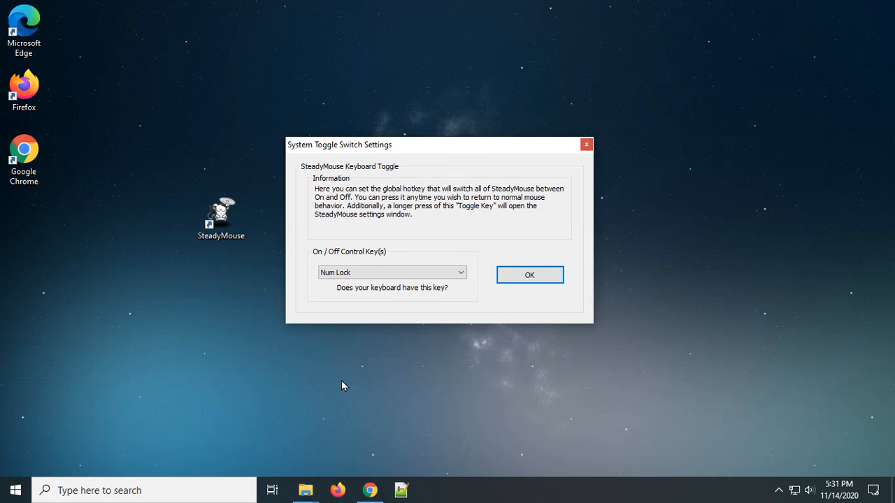
mouse_move(367, 166)
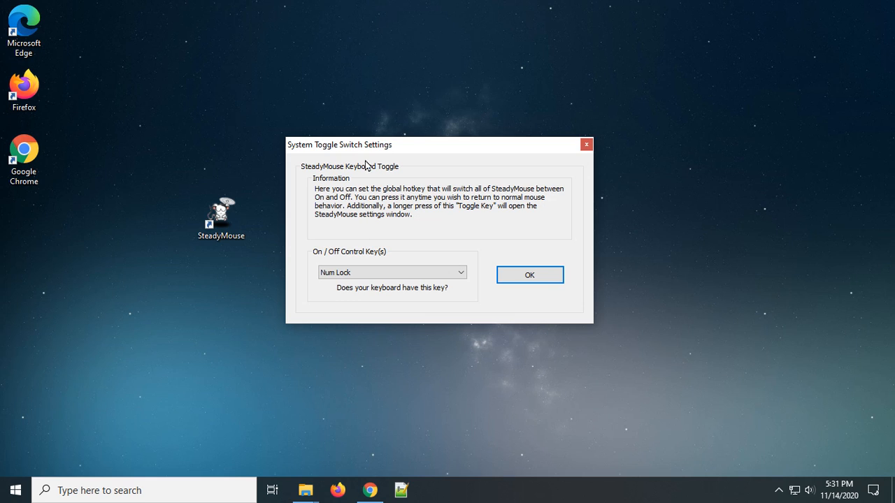
mouse_move(413, 203)
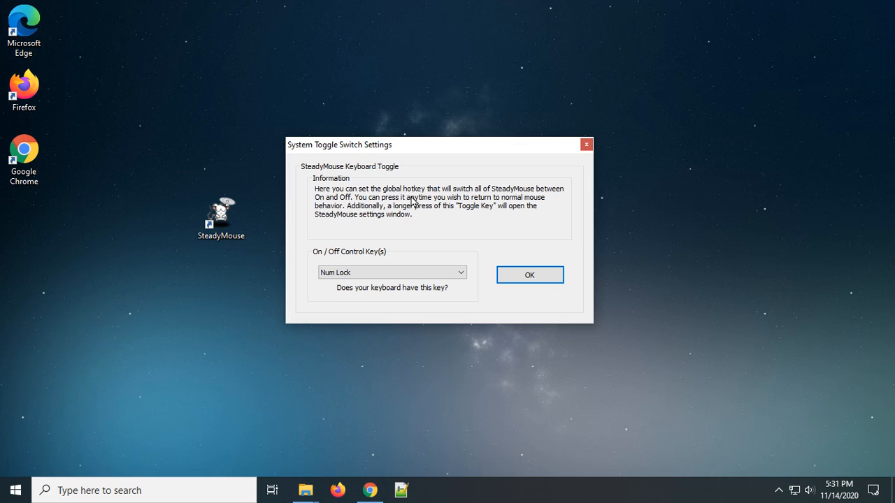
mouse_move(402, 171)
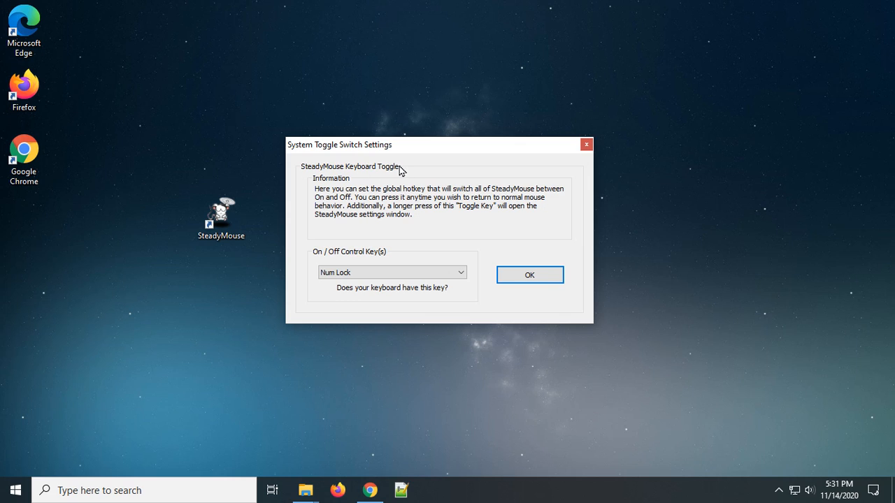
mouse_move(398, 171)
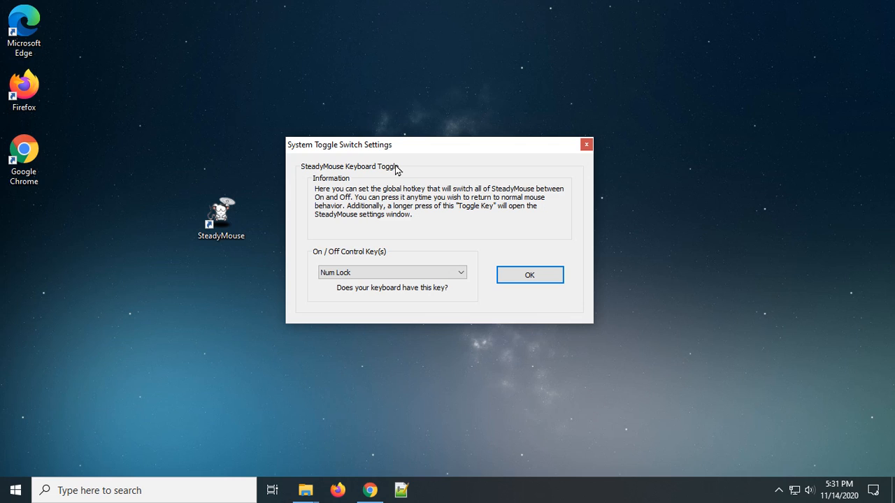
mouse_move(430, 189)
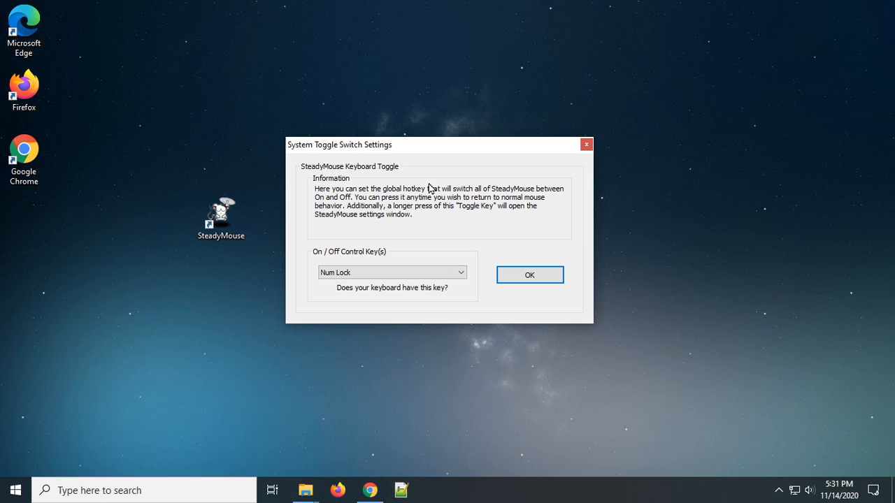
left_click(391, 272)
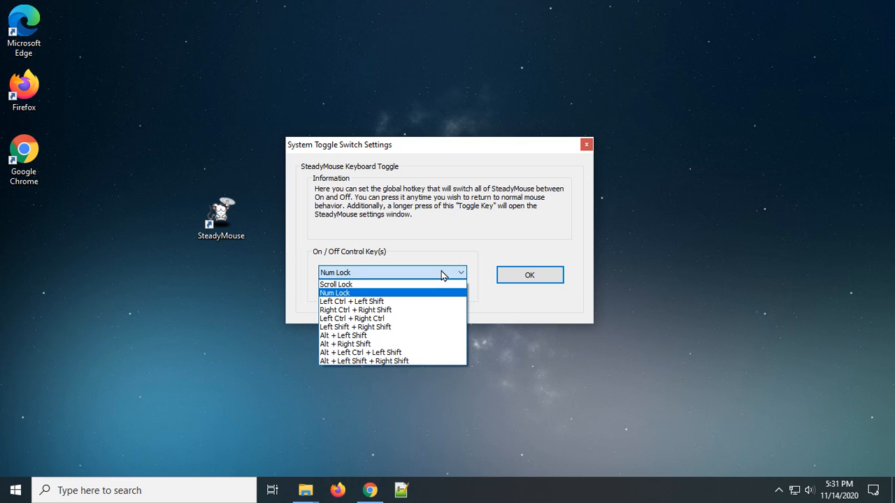
mouse_move(428, 295)
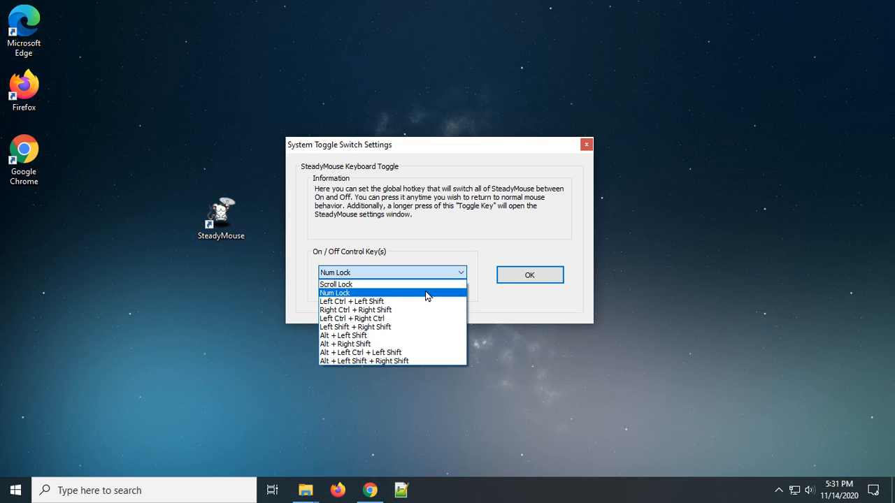
mouse_move(372, 294)
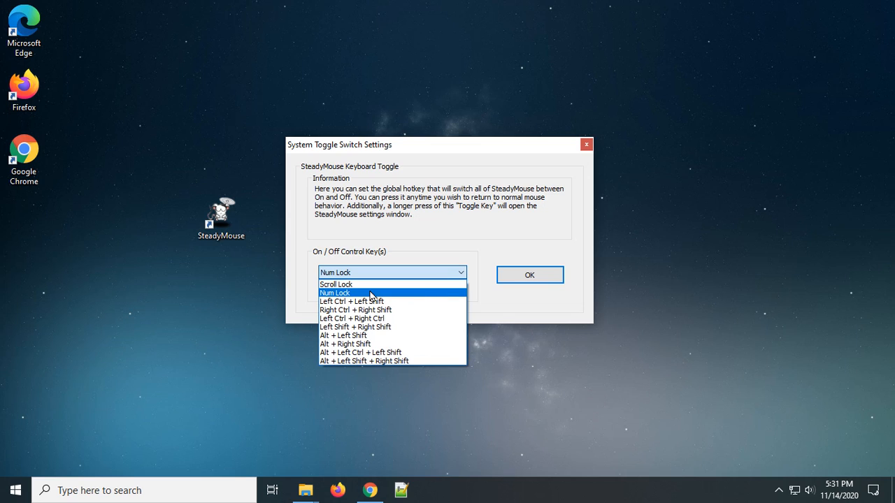
mouse_move(413, 302)
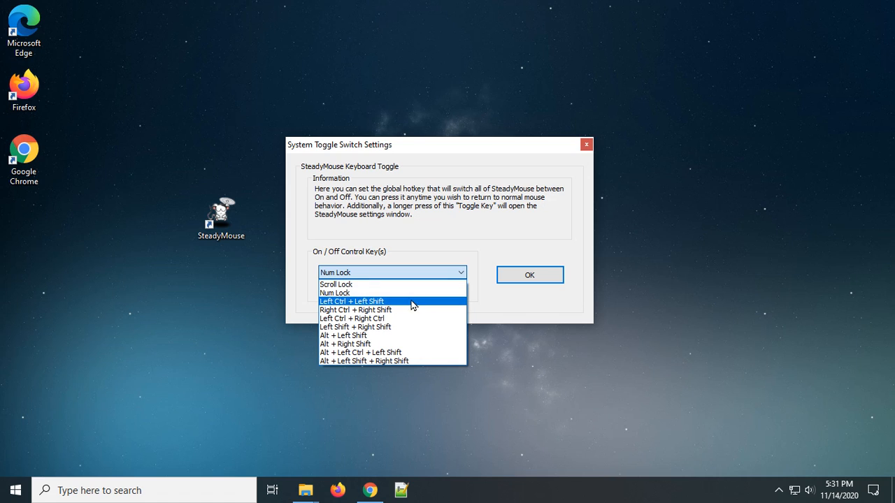
mouse_move(342, 309)
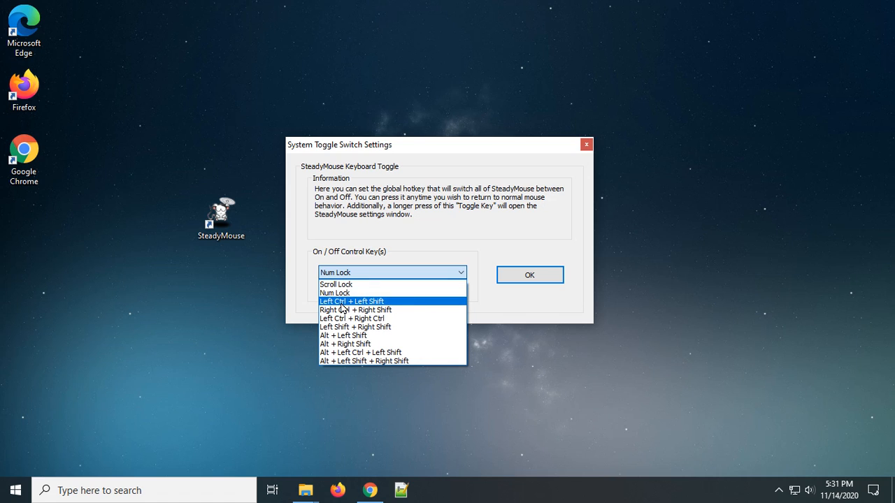
mouse_move(386, 310)
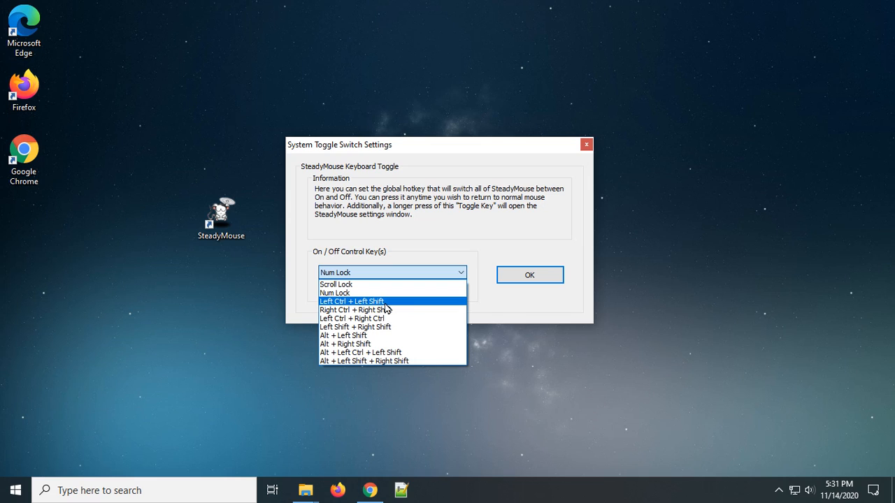
left_click(352, 301)
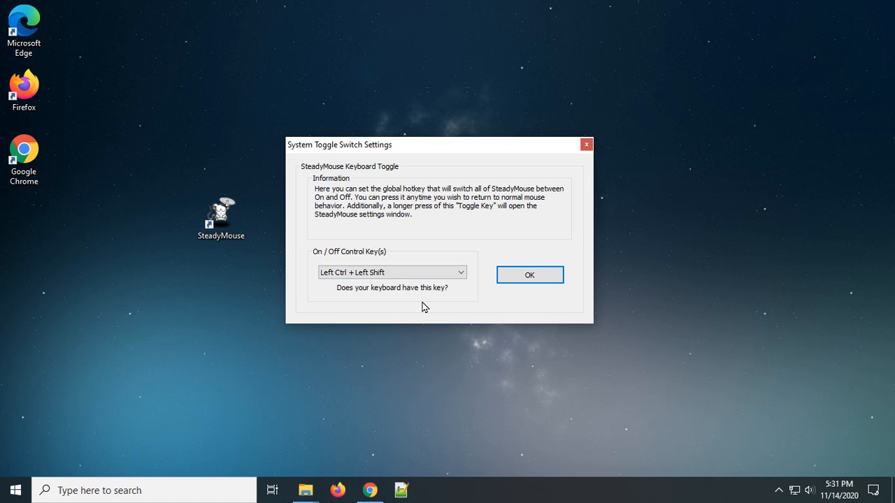
mouse_move(551, 279)
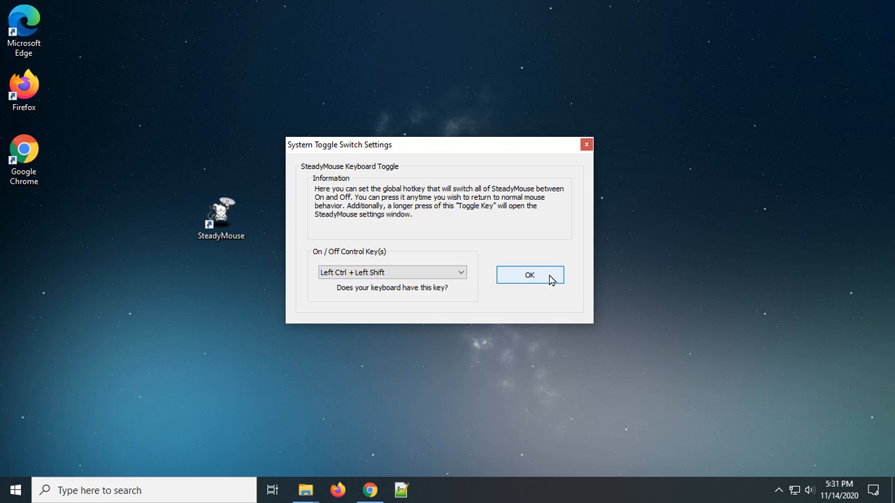
left_click(530, 275)
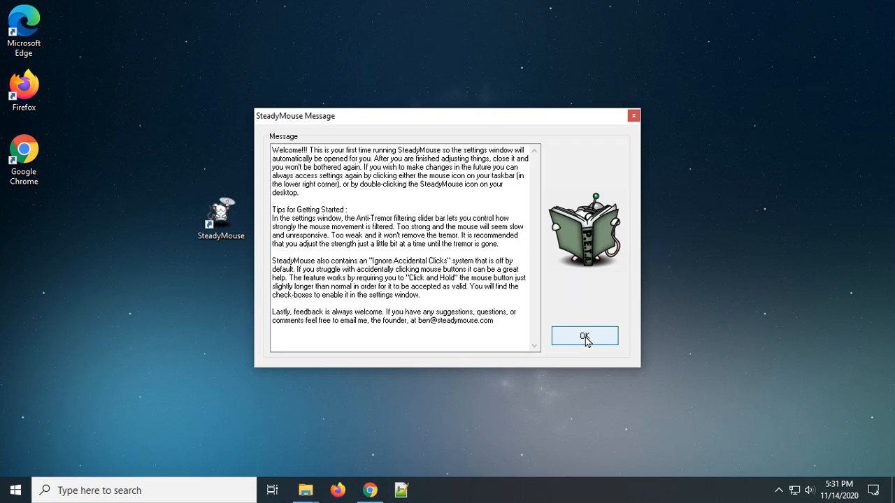
mouse_move(493, 199)
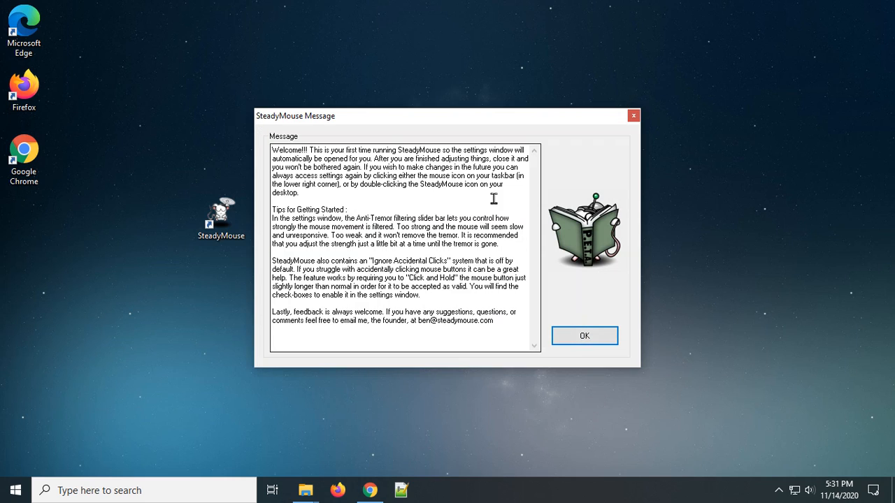
mouse_move(584, 336)
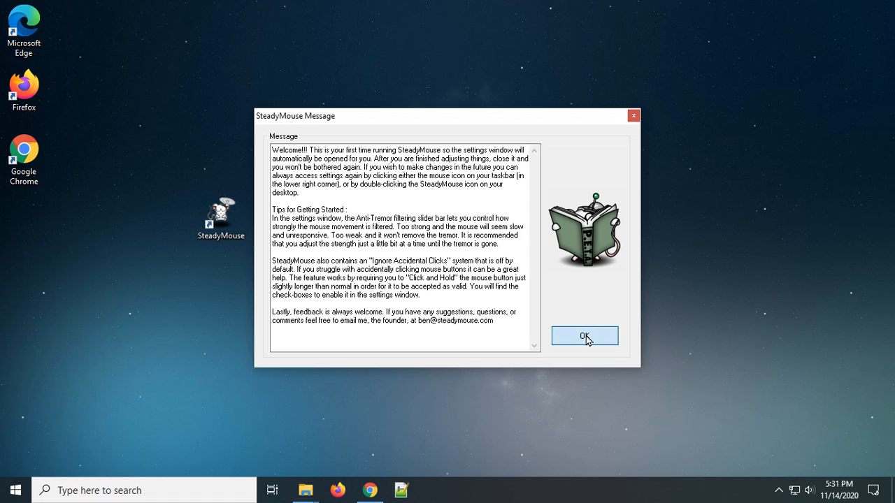
left_click(585, 336)
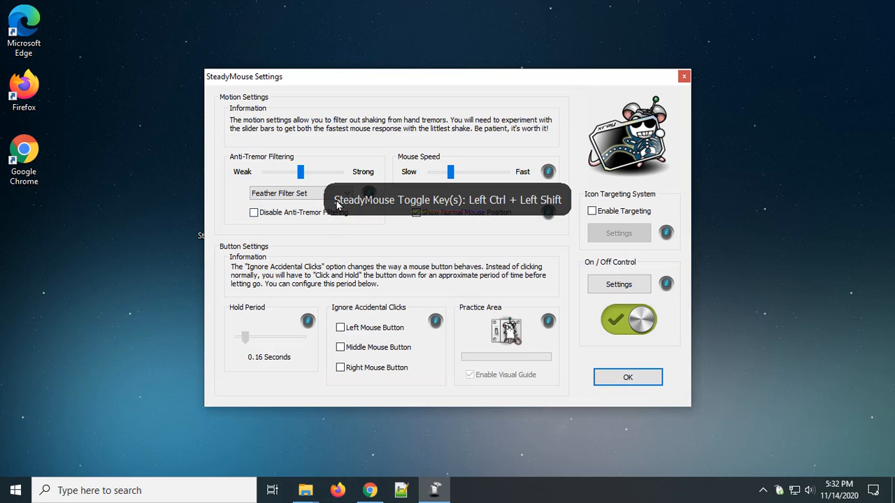
mouse_move(593, 254)
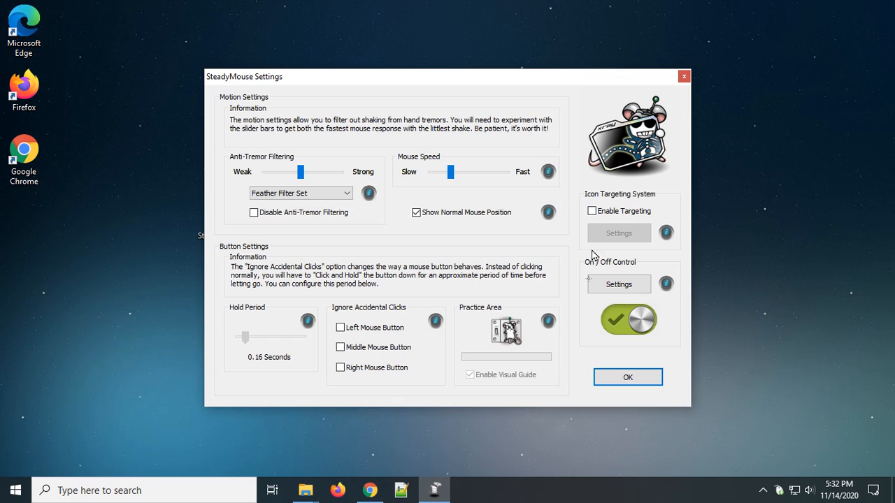
mouse_move(466, 248)
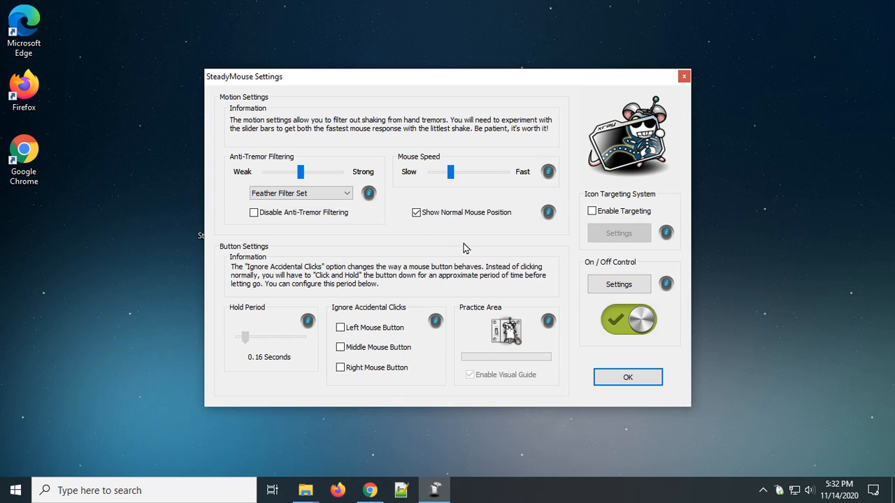
mouse_move(437, 266)
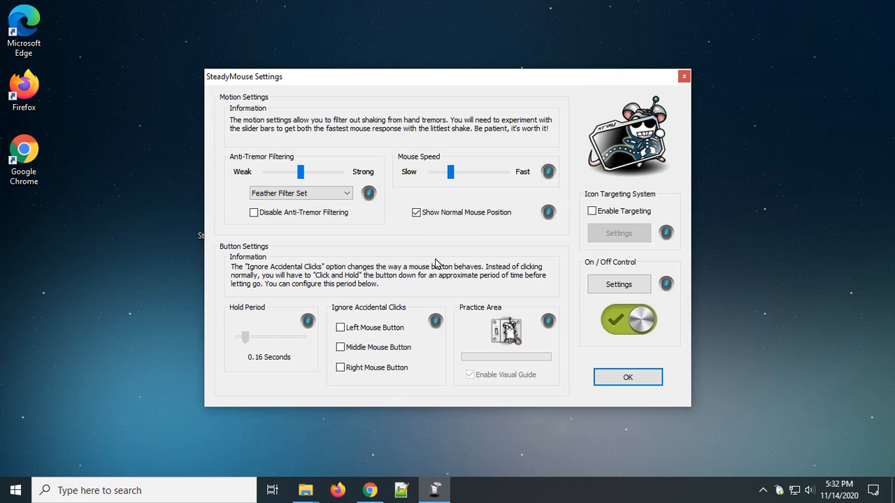
mouse_move(271, 144)
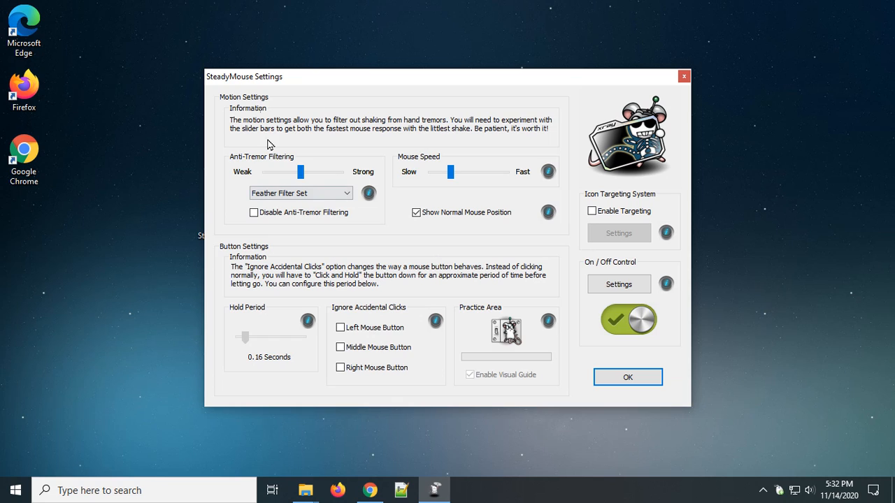
mouse_move(546, 147)
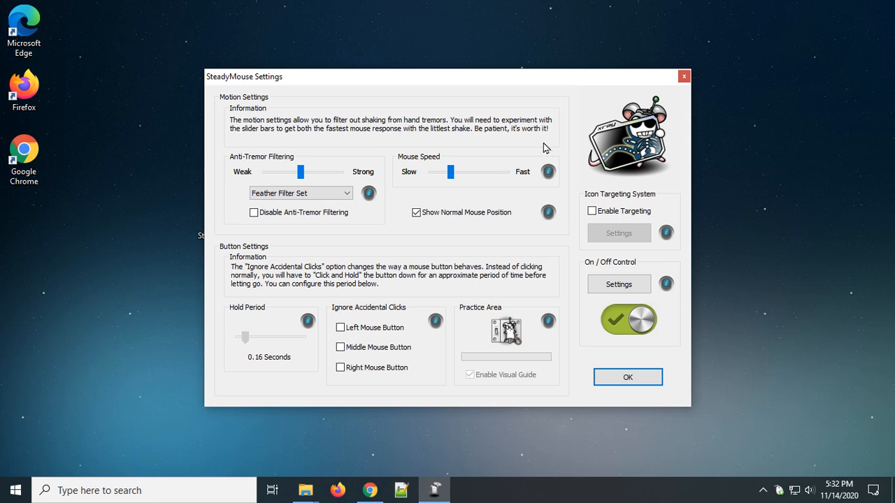
mouse_move(548, 212)
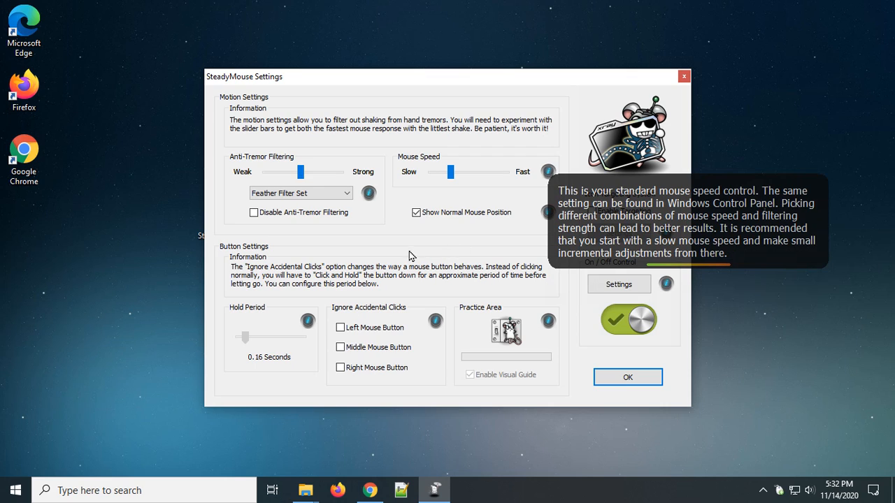
mouse_move(438, 259)
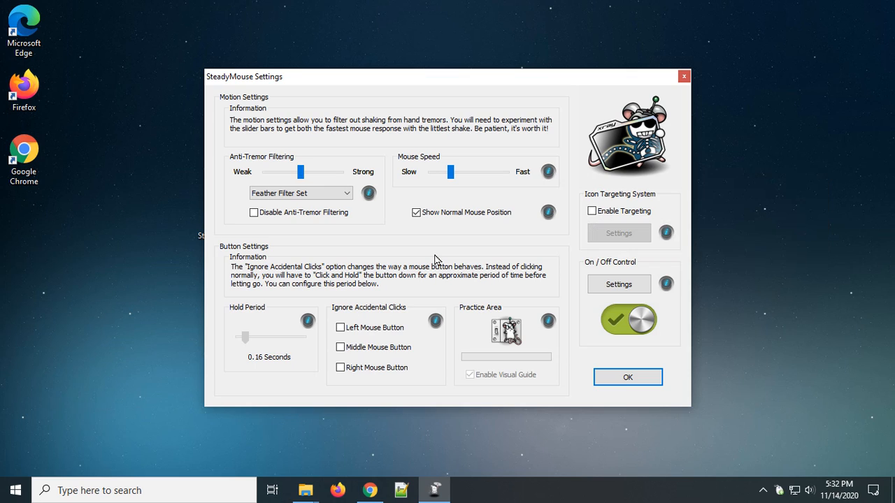
left_click(627, 319)
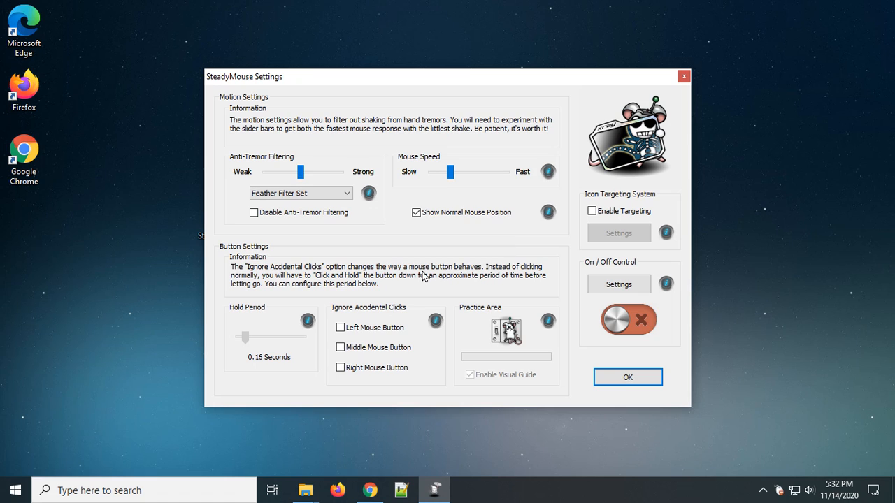
left_click(628, 320)
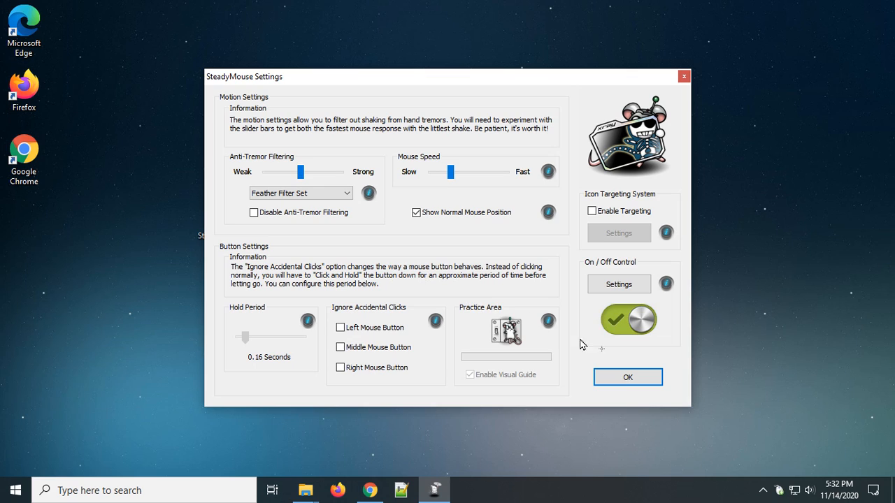
mouse_move(627, 378)
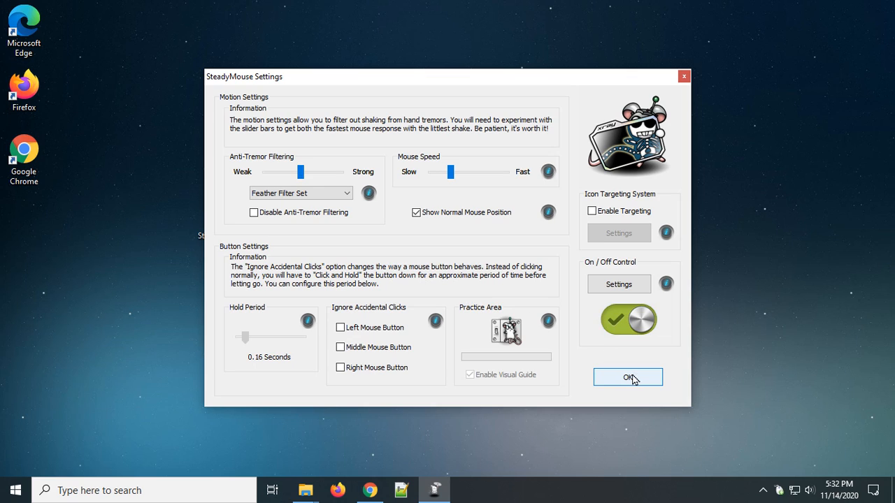
Close settings, dismiss the reopen tip, reopen settings from the desktop icon, and close again.
left_click(628, 377)
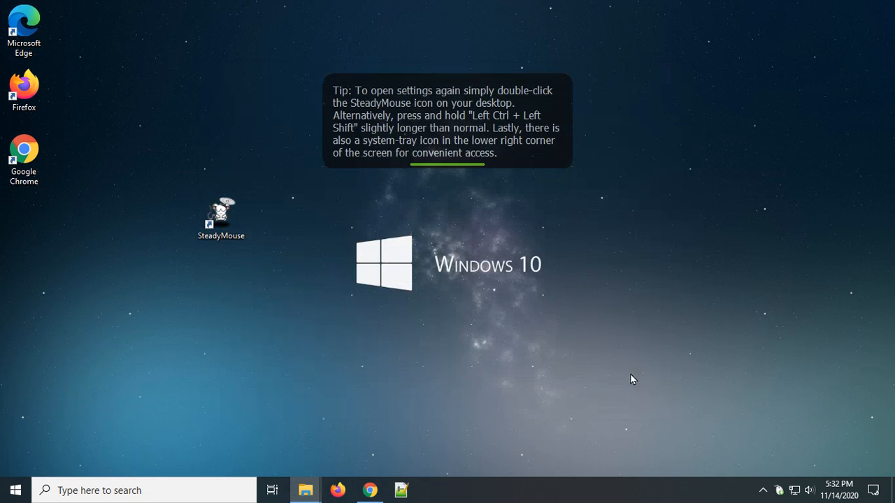
mouse_move(456, 321)
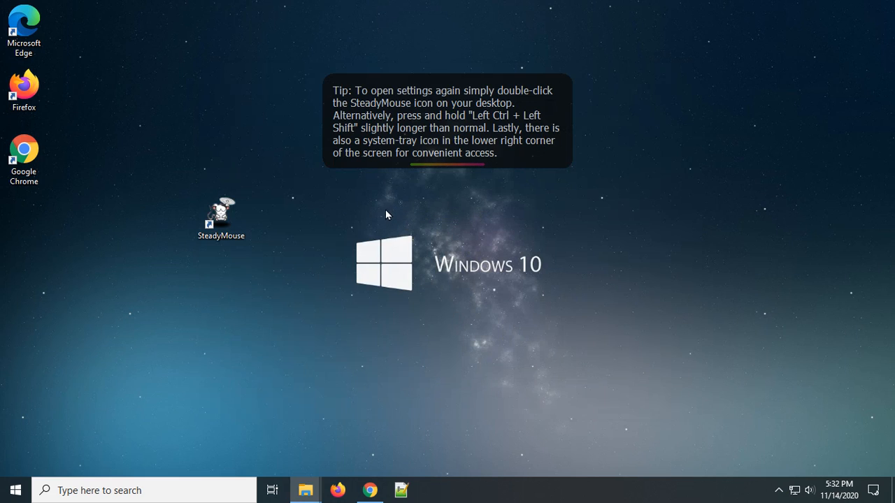
mouse_move(364, 216)
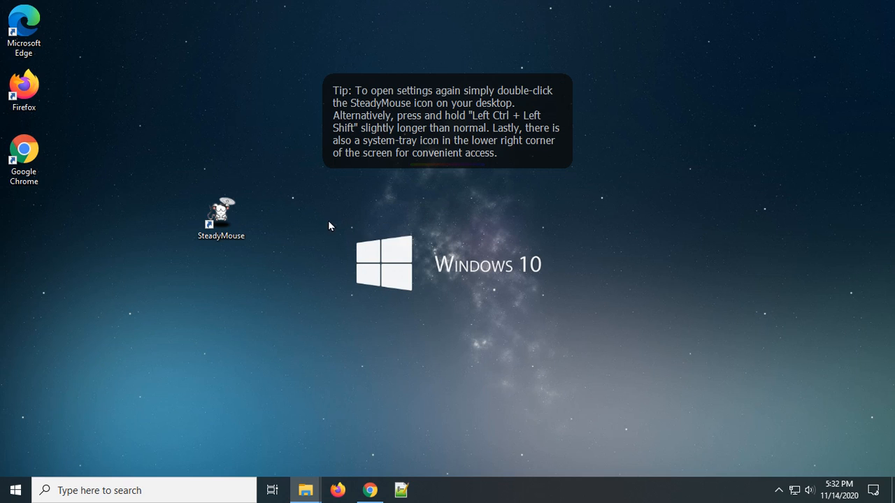
left_click(221, 219)
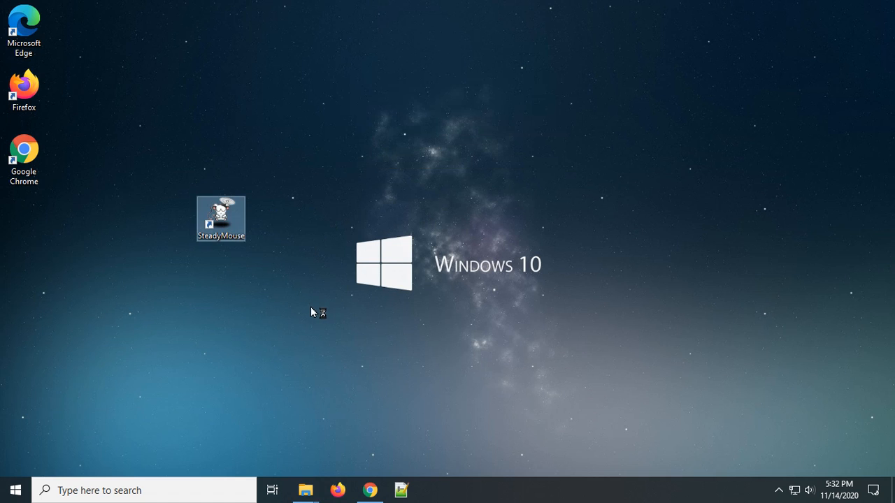
double_click(221, 218)
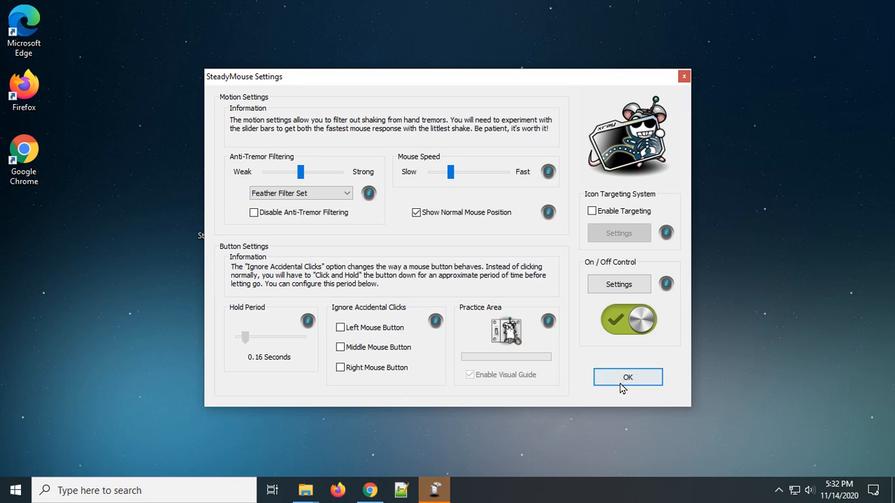
left_click(627, 377)
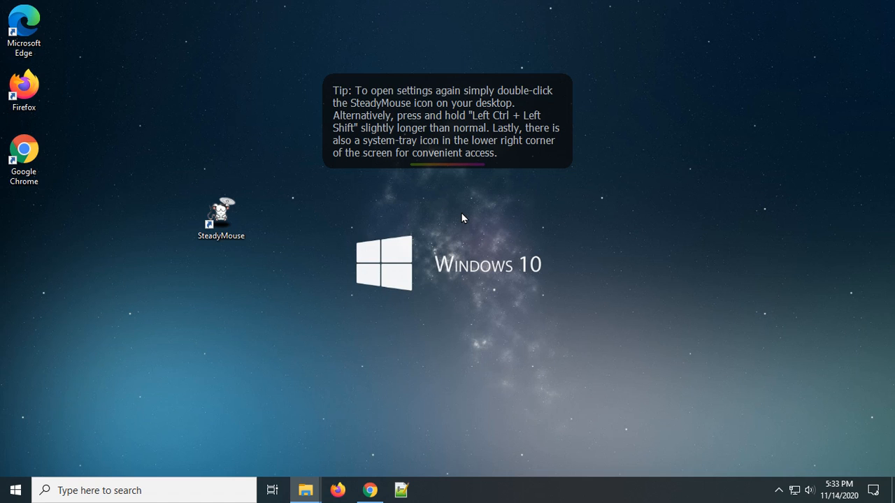
Reopen settings from the desktop icon and ignore accidental middle and right button clicks.
double_click(221, 214)
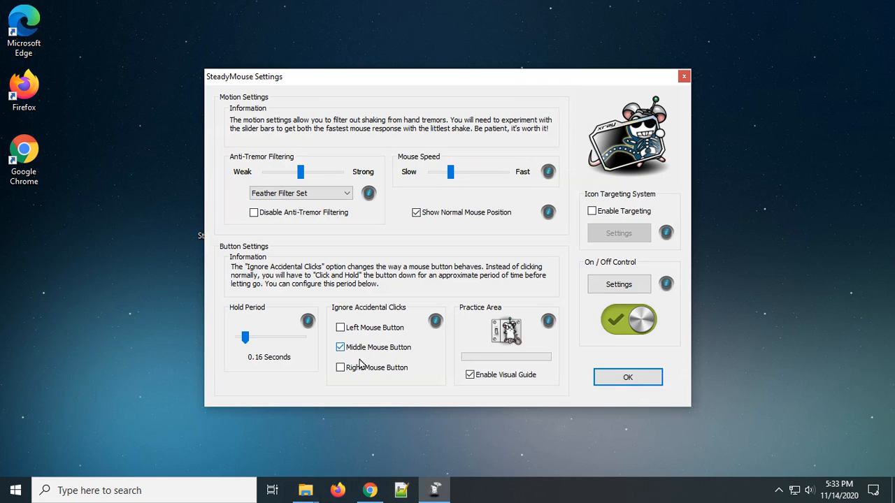
left_click(339, 368)
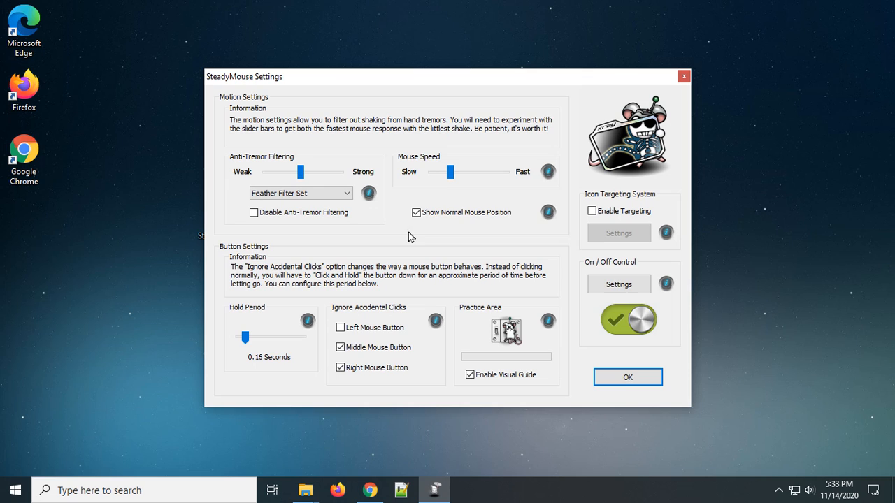
mouse_move(476, 237)
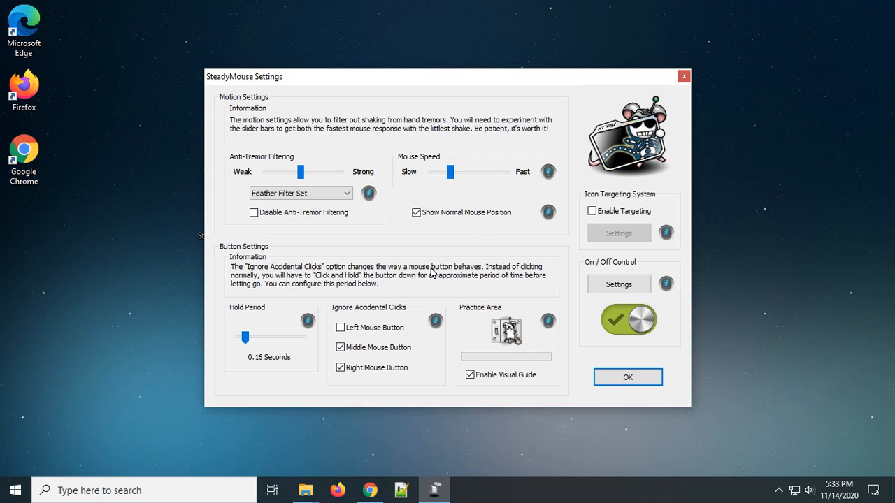
mouse_move(432, 271)
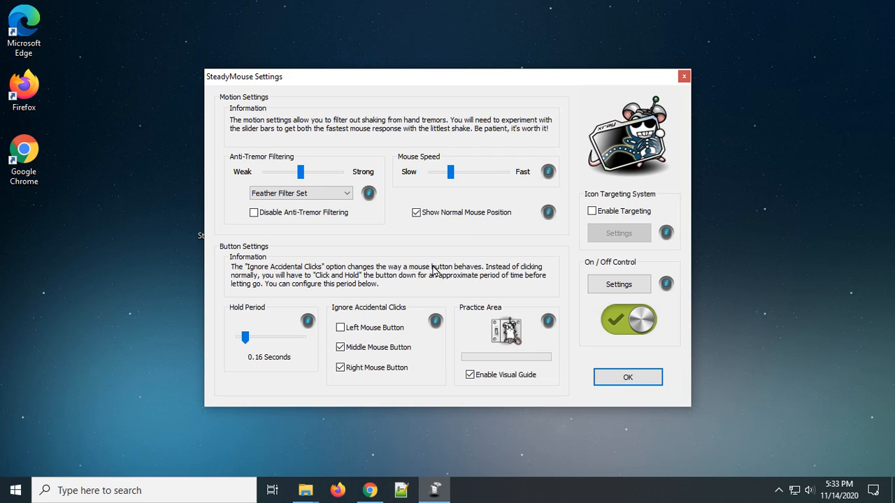
mouse_move(528, 320)
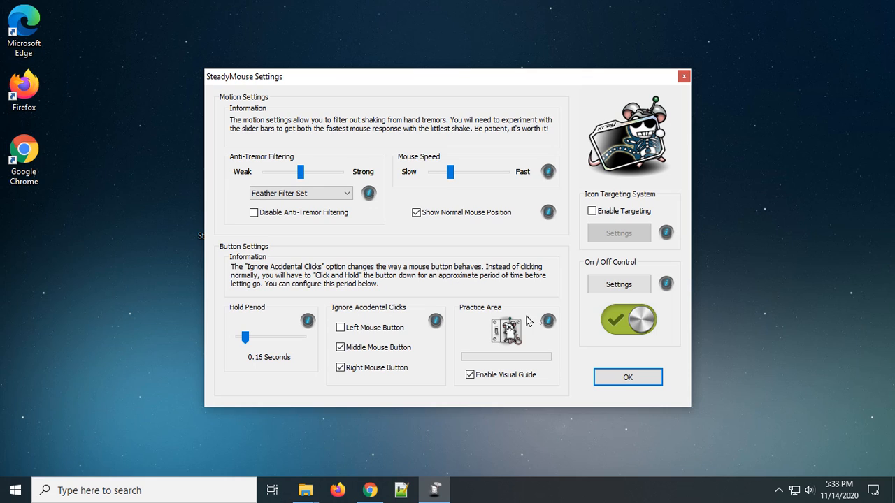